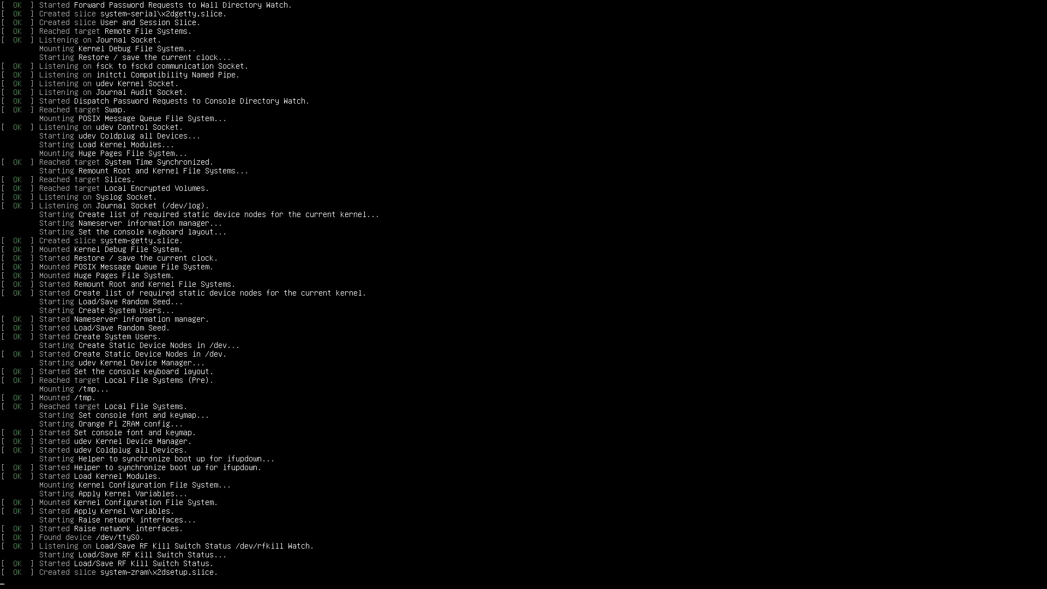
Wait through the boot messages until the Xfce desktop loads with Wi-Fi connected
scroll("down", 3)
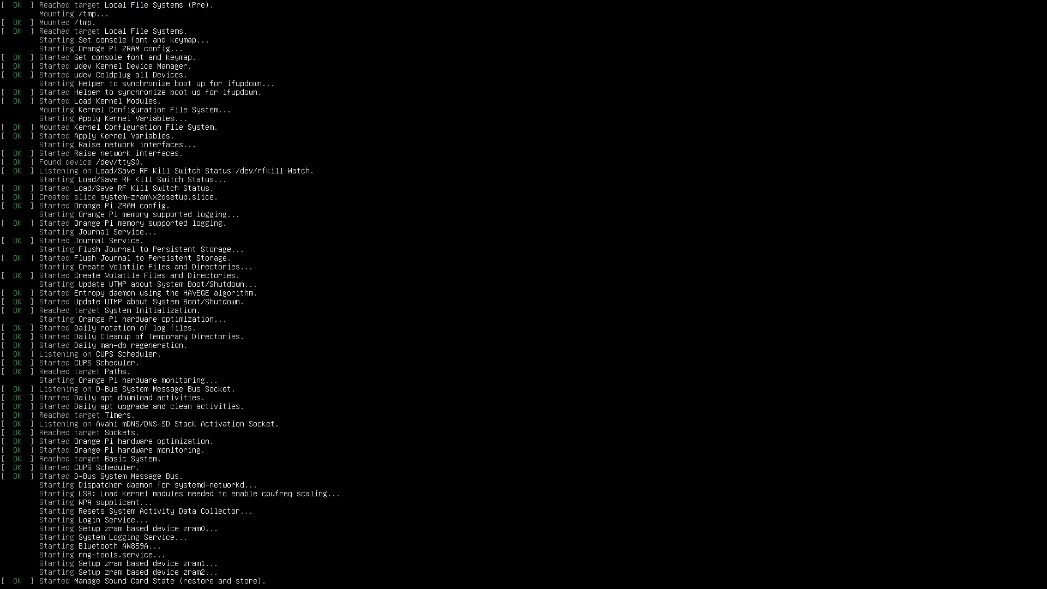
scroll("down", 3)
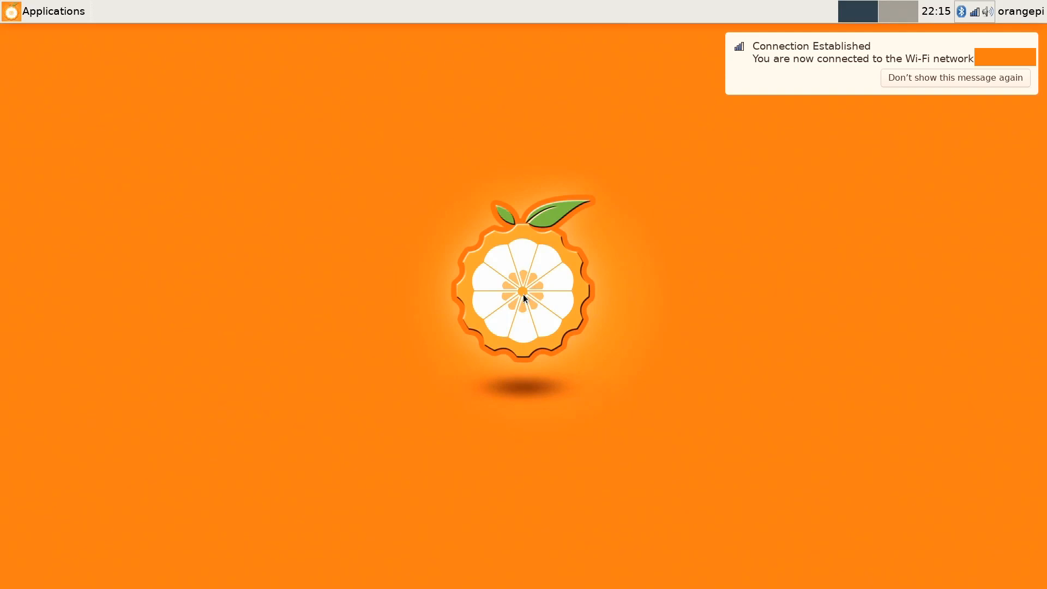
left_click(44, 11)
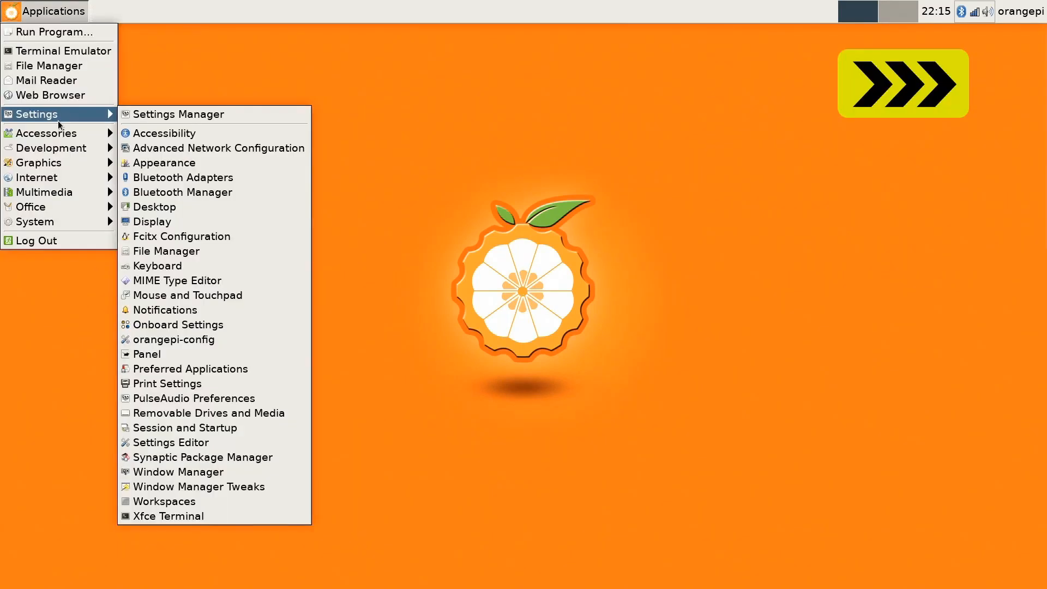
left_click(539, 309)
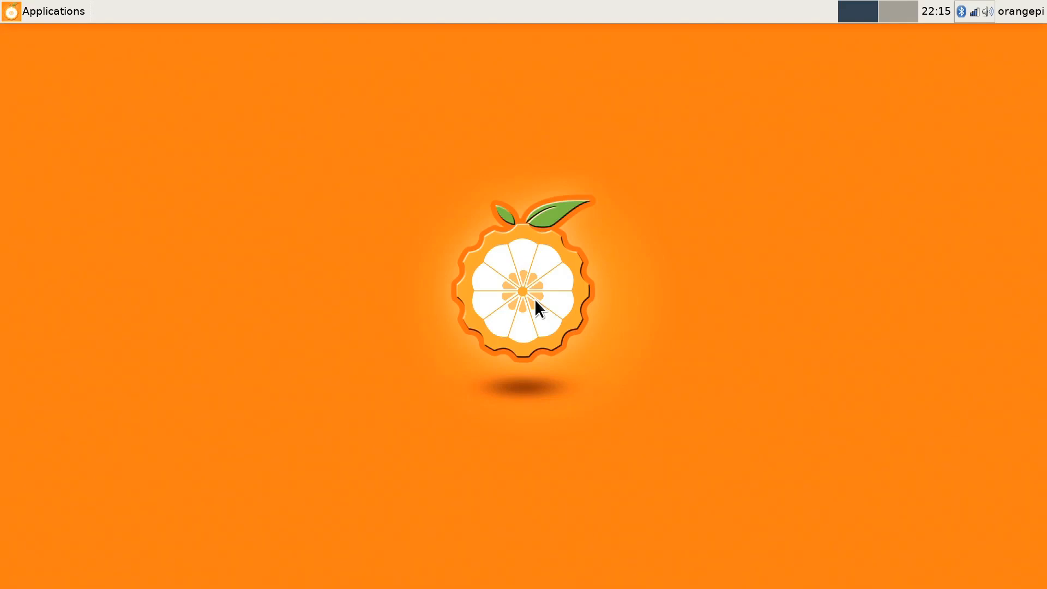
mouse_move(446, 217)
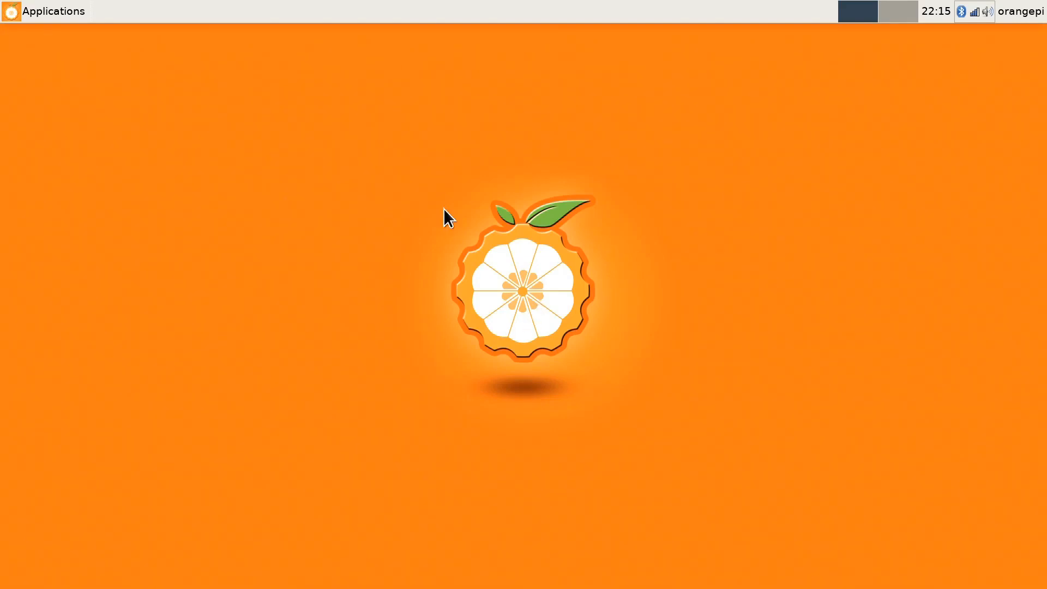
mouse_move(482, 315)
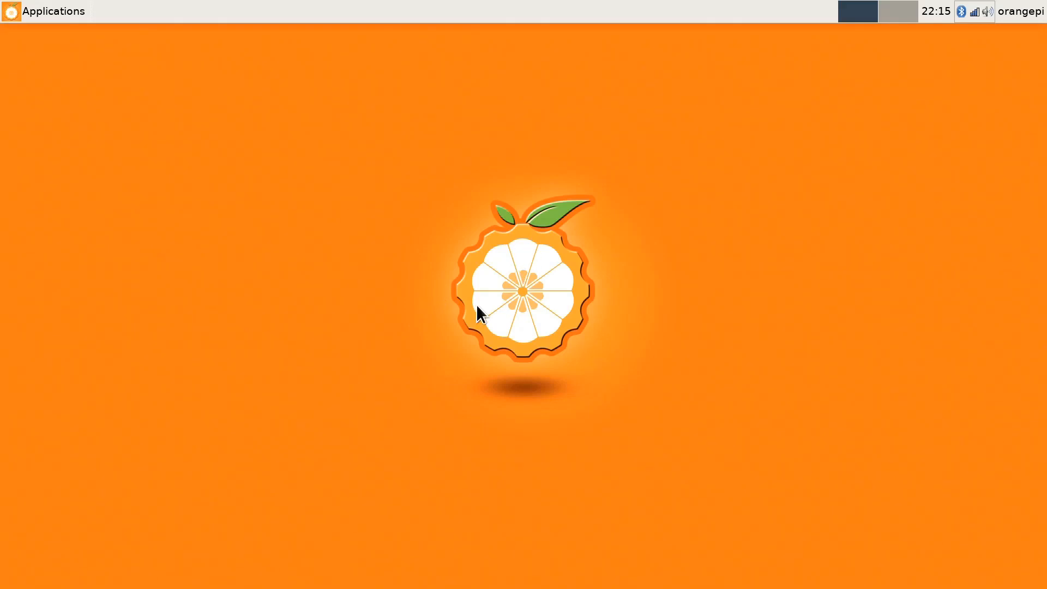
mouse_move(416, 340)
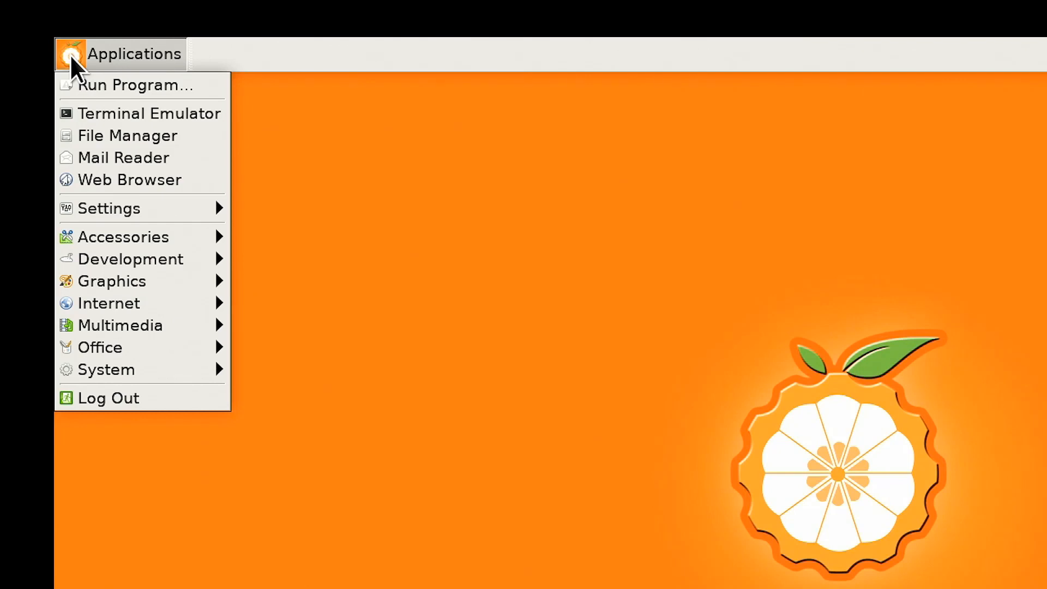
mouse_move(142, 158)
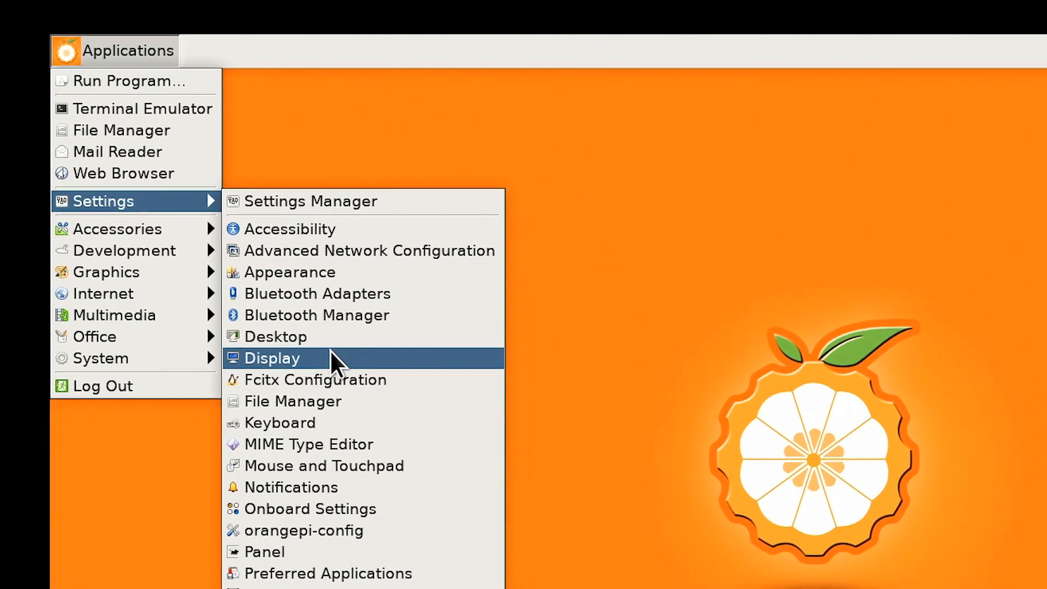
left_click(271, 358)
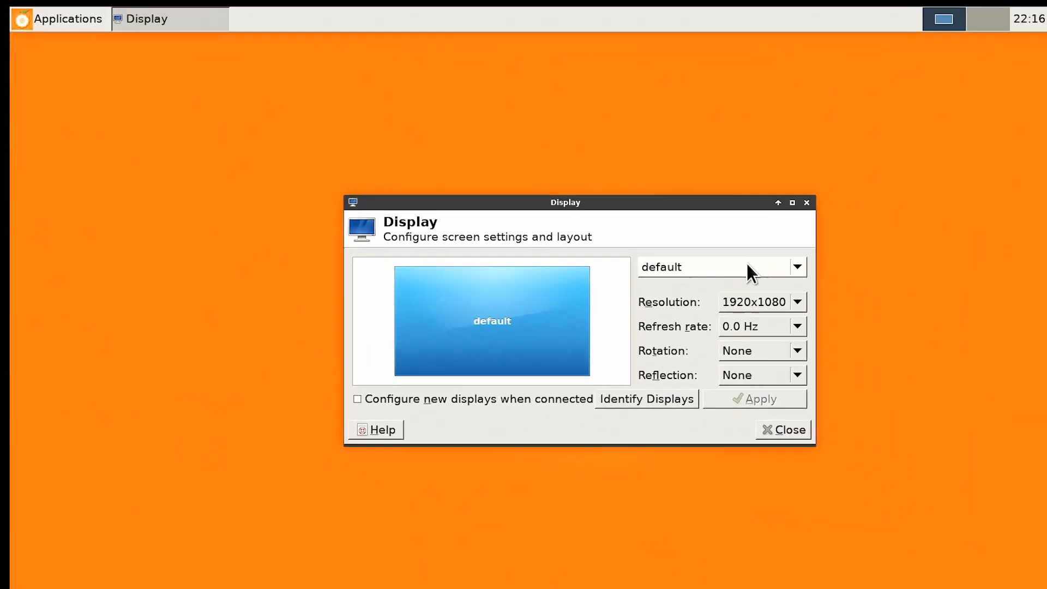
left_click(783, 429)
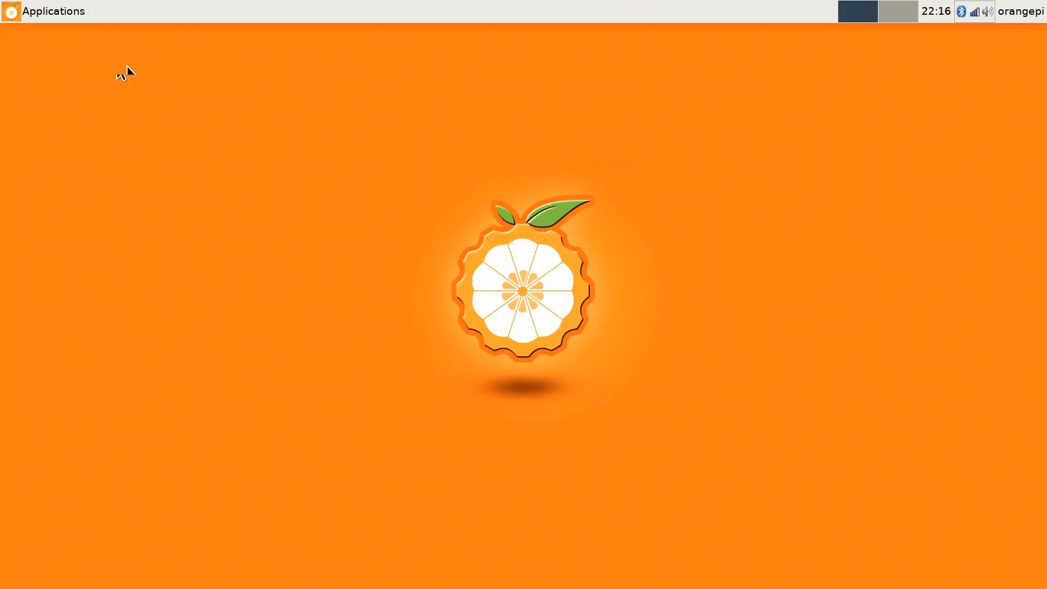
left_click(53, 11)
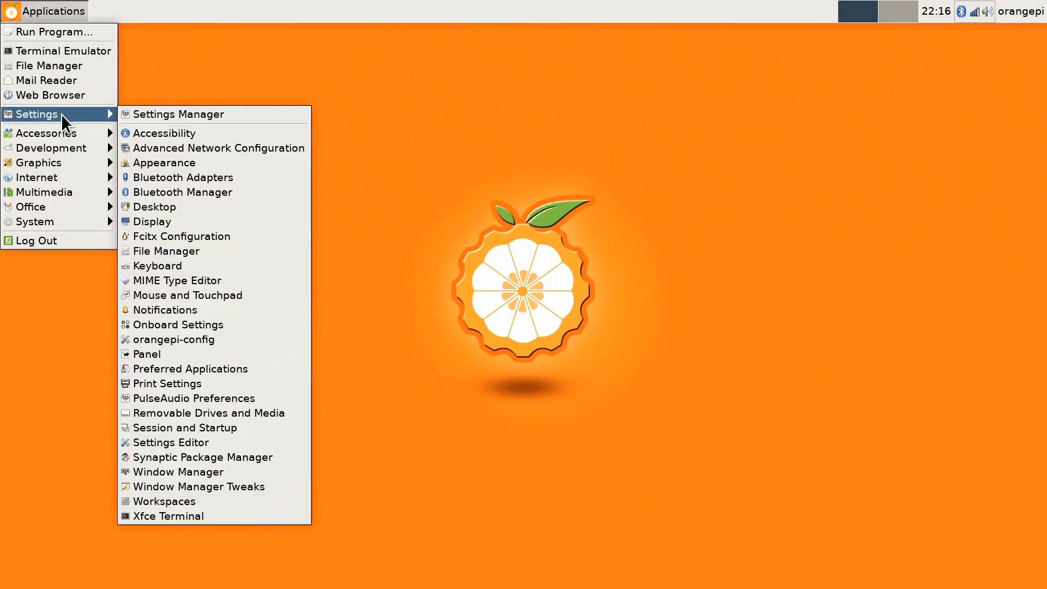
mouse_move(241, 341)
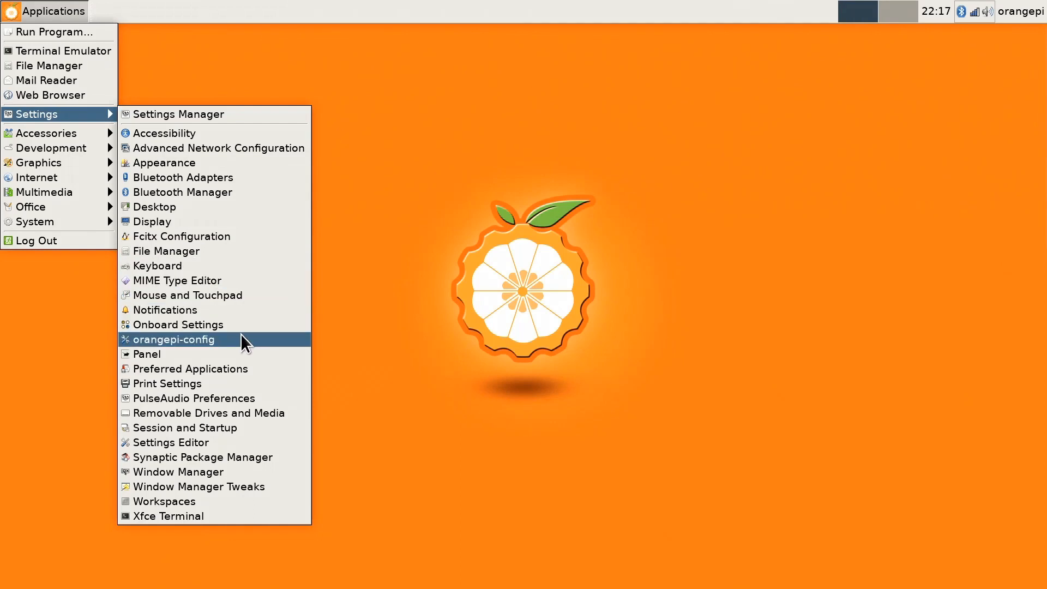
left_click(174, 339)
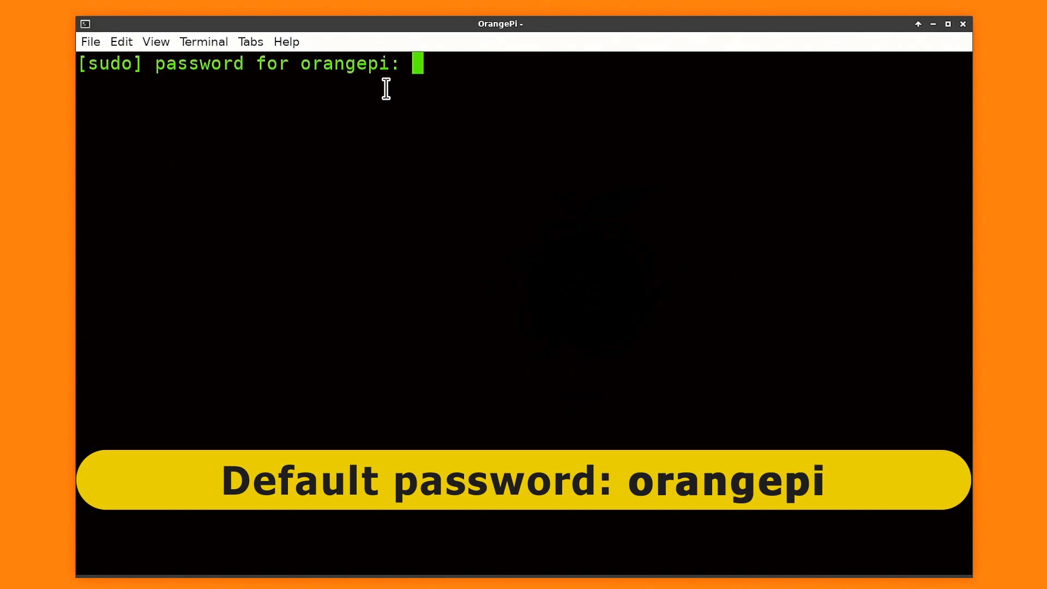
key("Return")
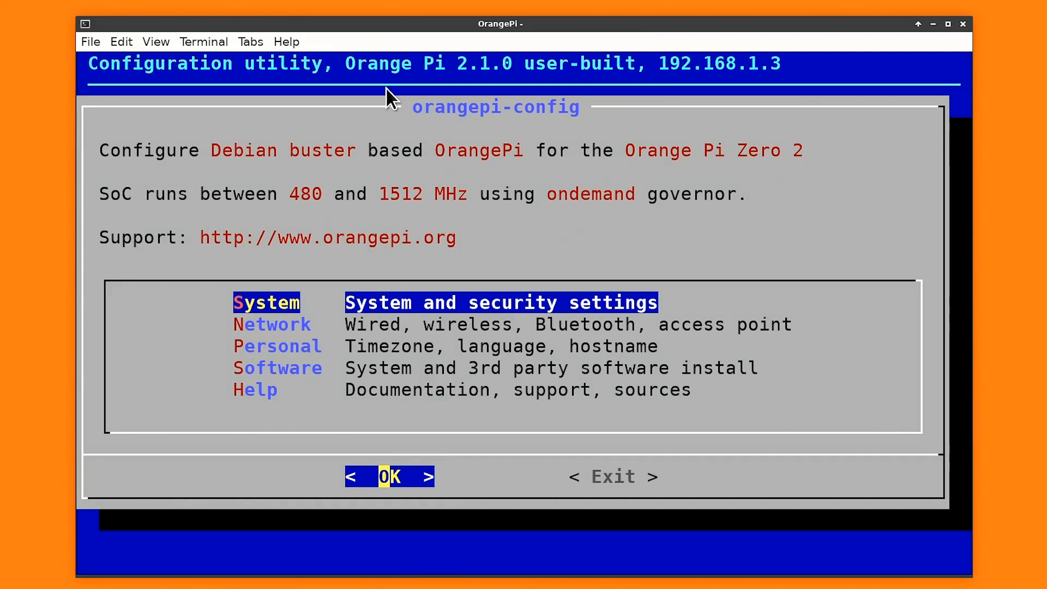
left_click(389, 476)
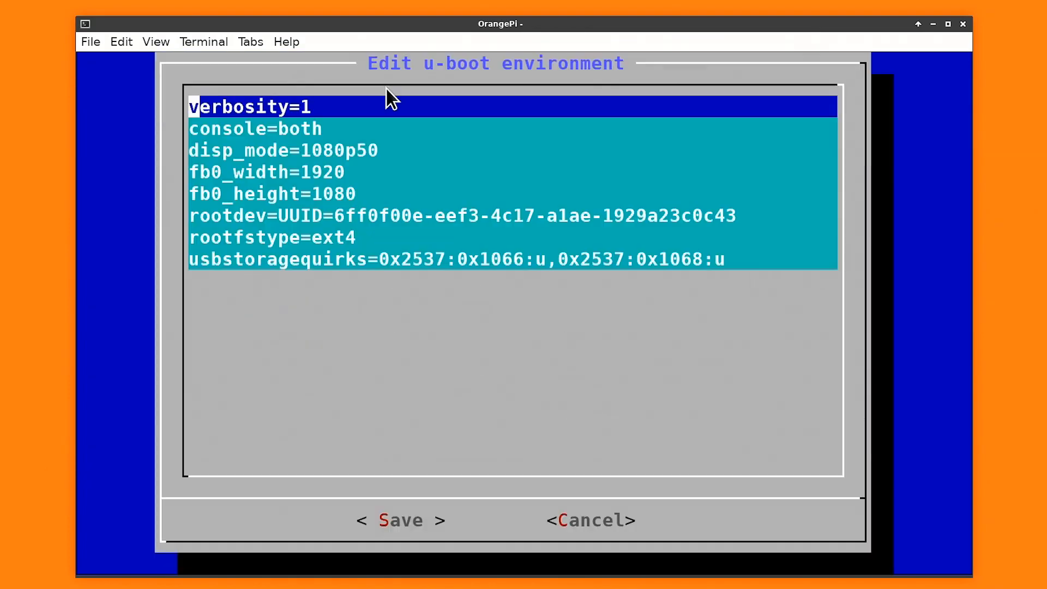
key("Down")
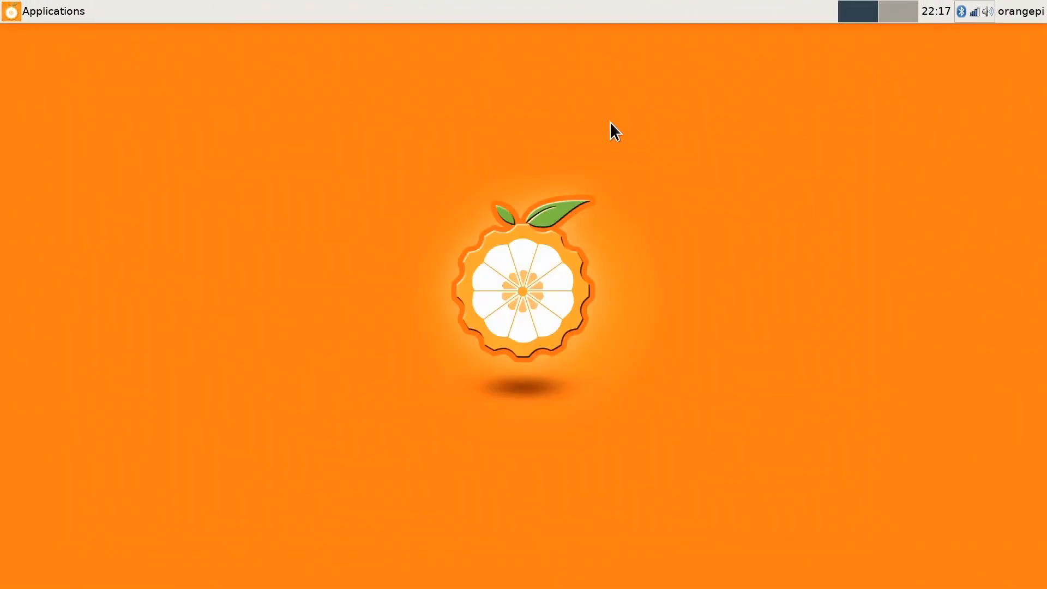
Browse the Applications menu categories and launch Atril Document Viewer
left_click(53, 11)
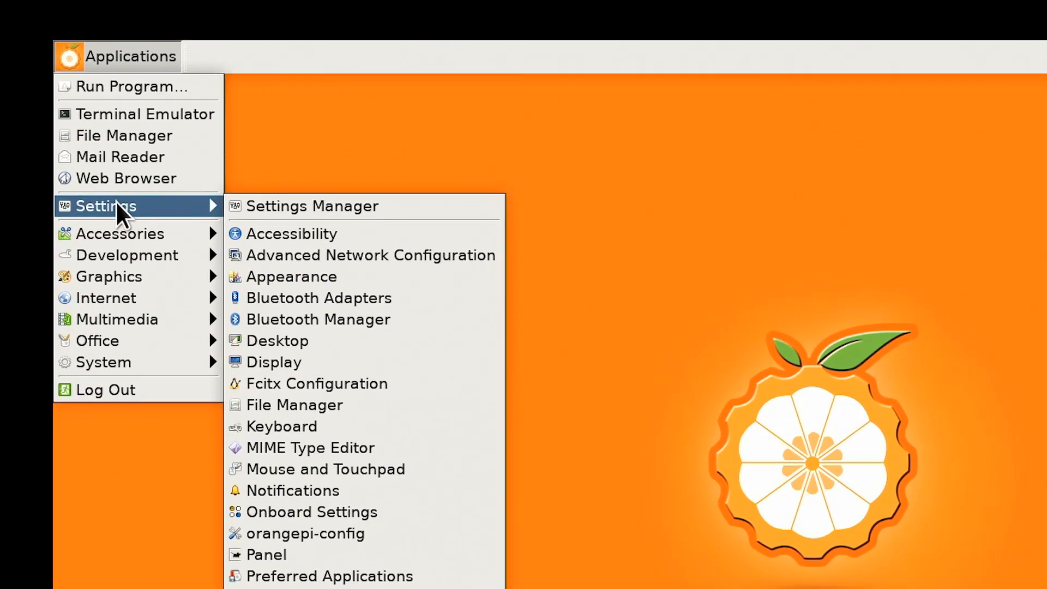
mouse_move(127, 243)
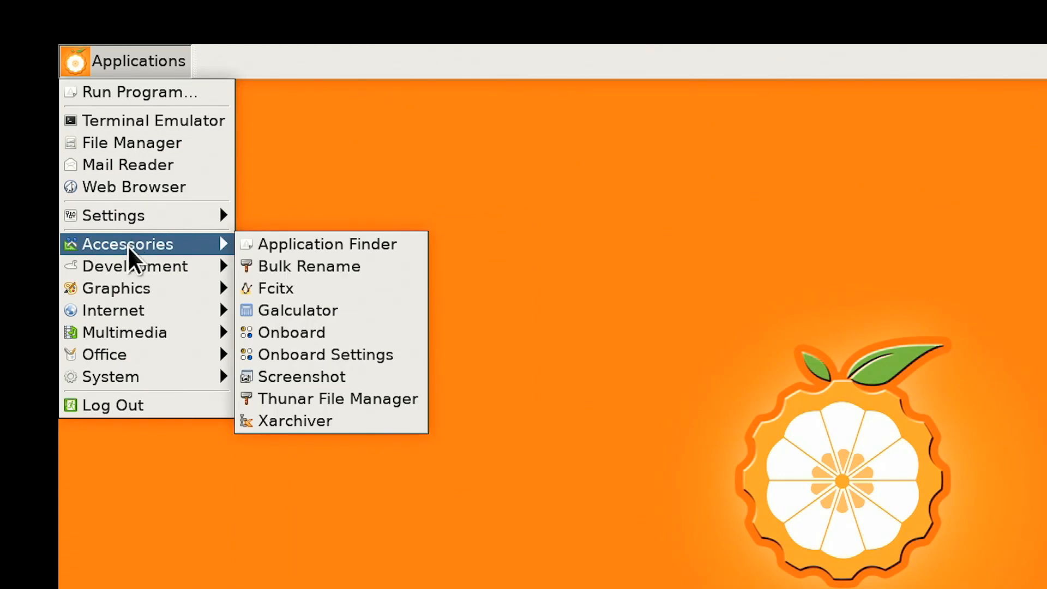
mouse_move(133, 265)
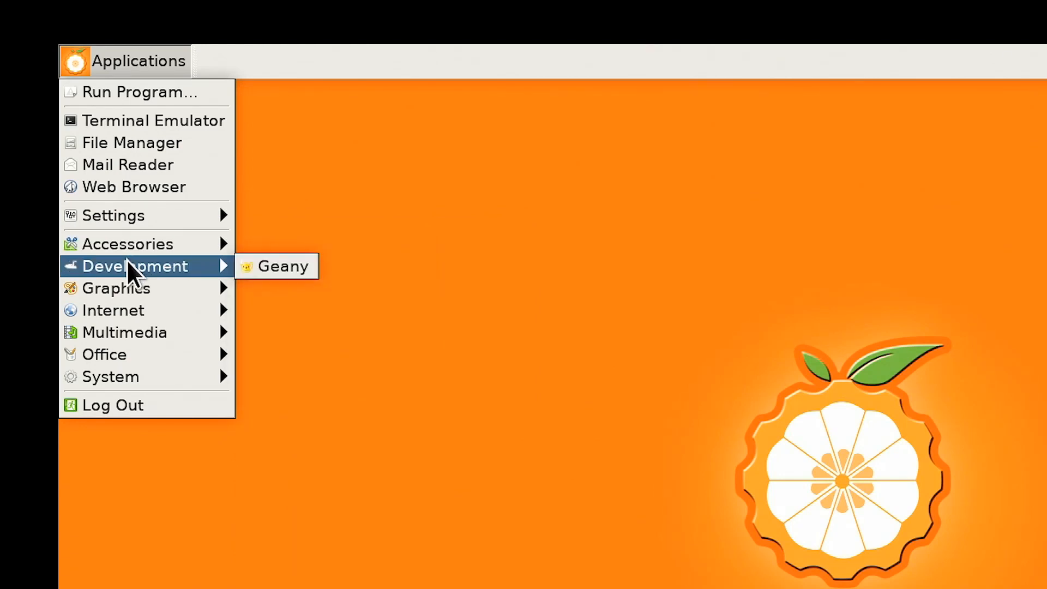
mouse_move(117, 288)
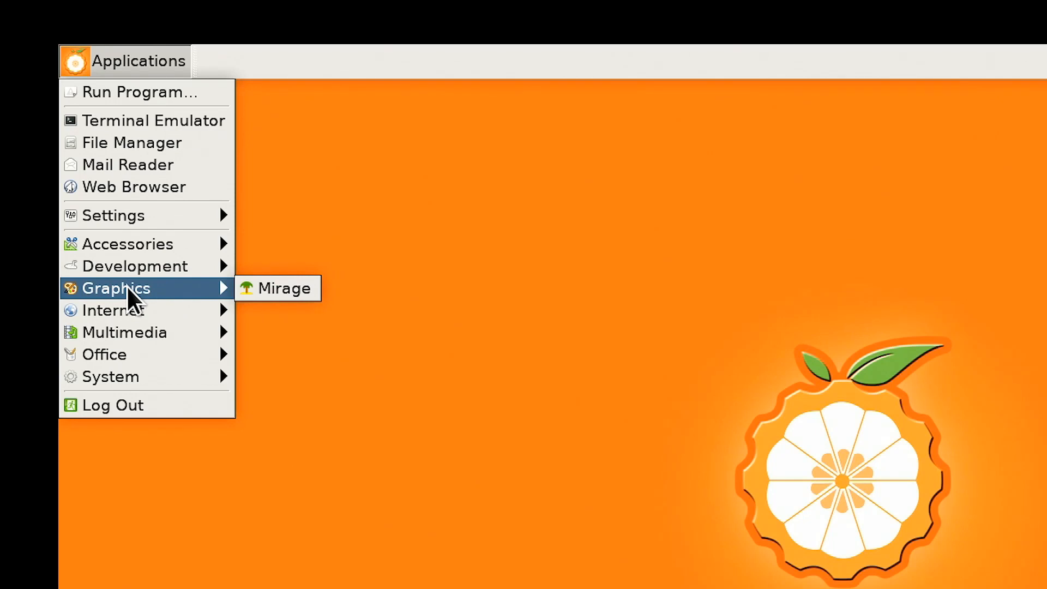
mouse_move(114, 310)
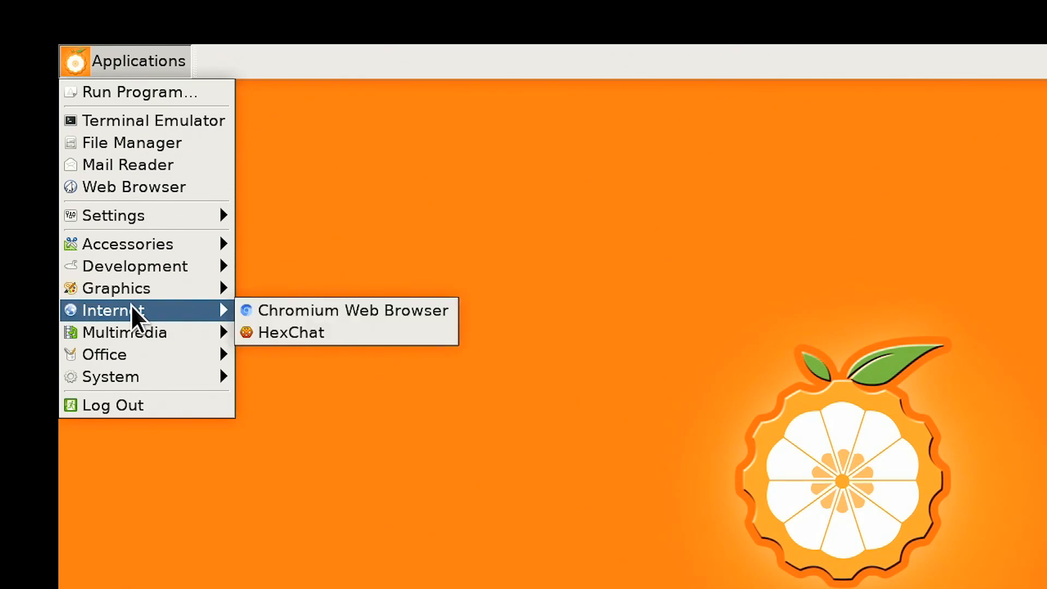
mouse_move(124, 332)
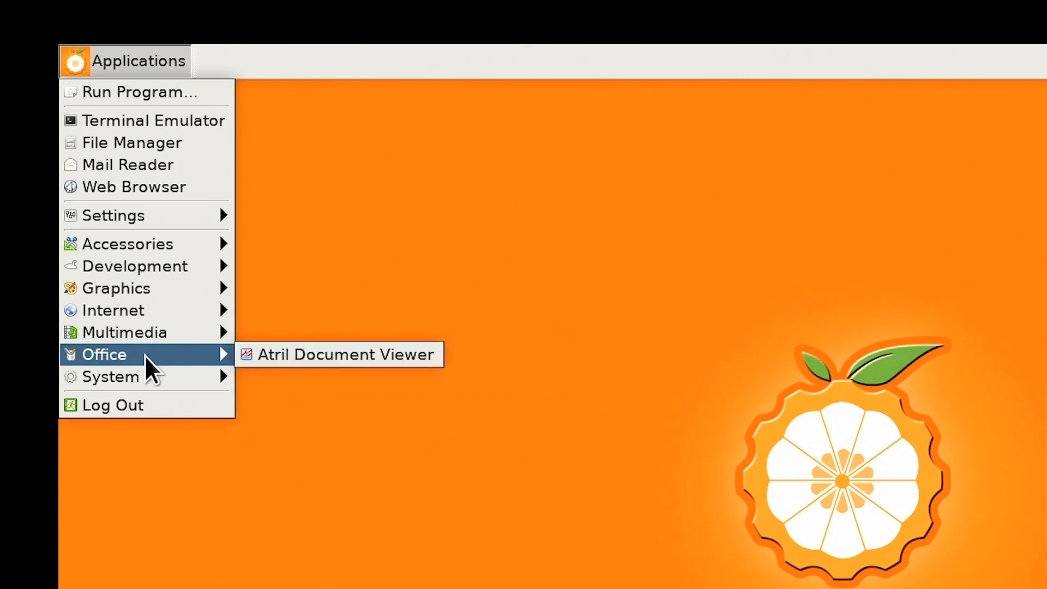
left_click(345, 354)
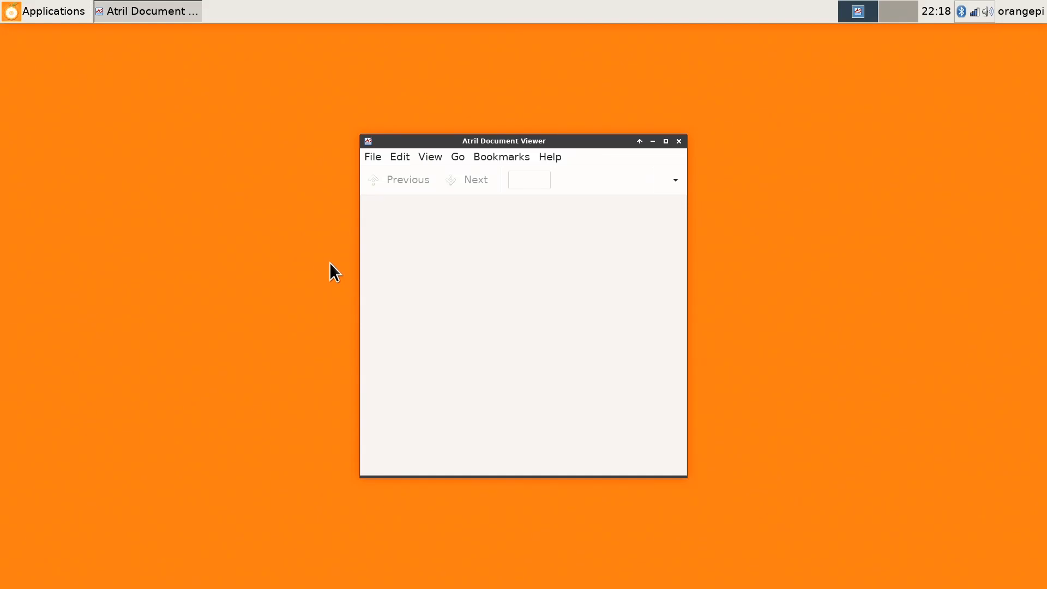
mouse_move(363, 244)
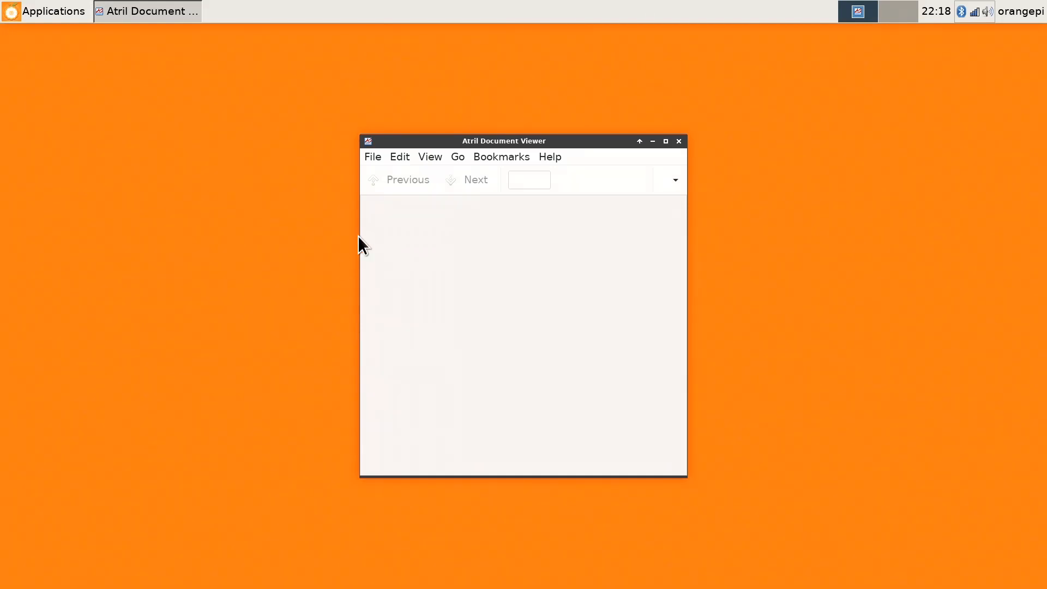
Open the recent zero2_h616 user manual and the official guide, then close both
left_click(372, 157)
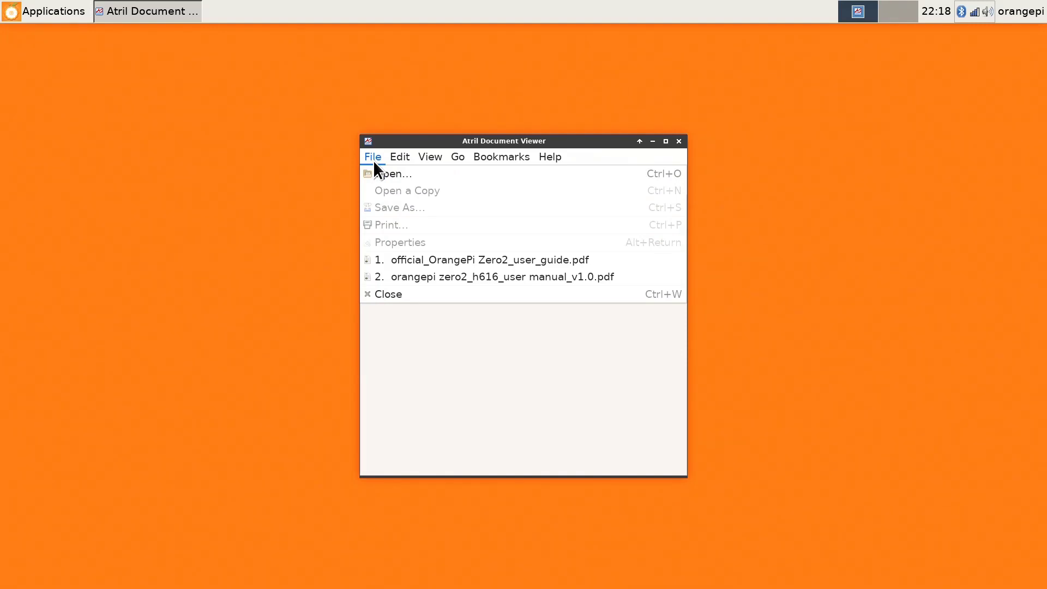
mouse_move(448, 276)
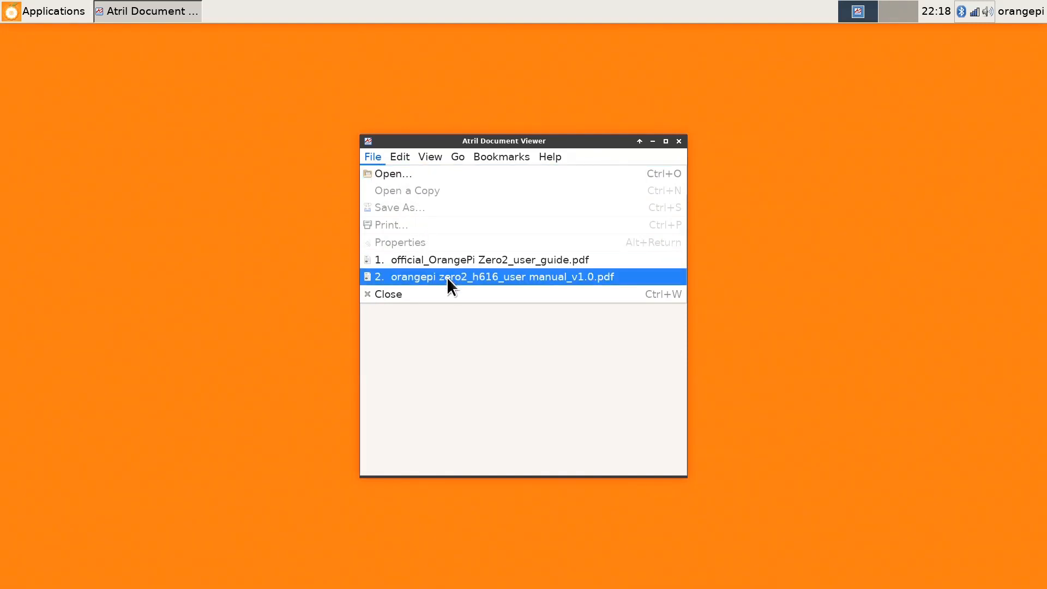
left_click(500, 277)
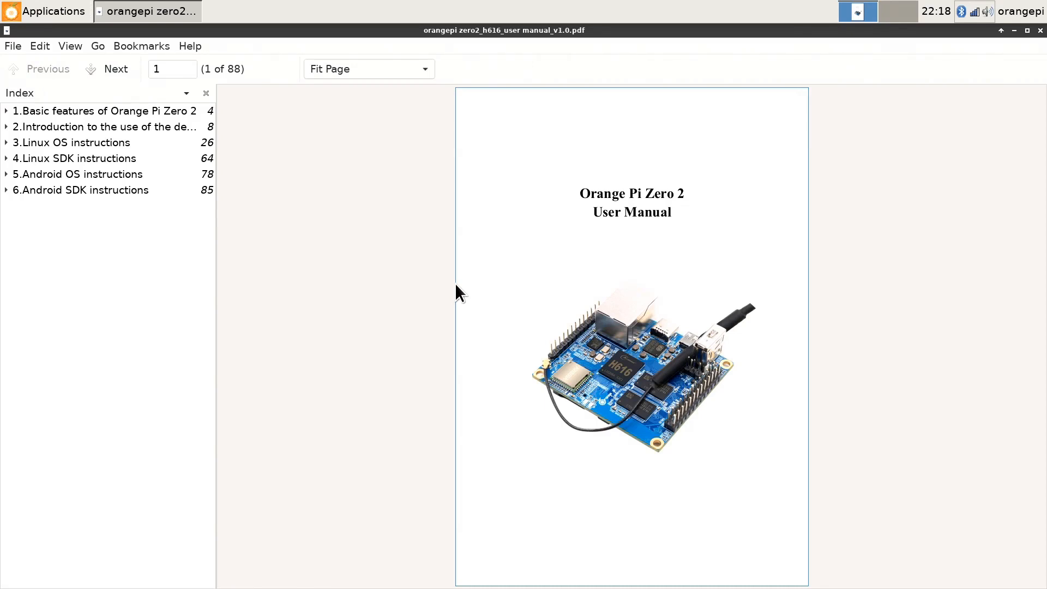
mouse_move(1002, 113)
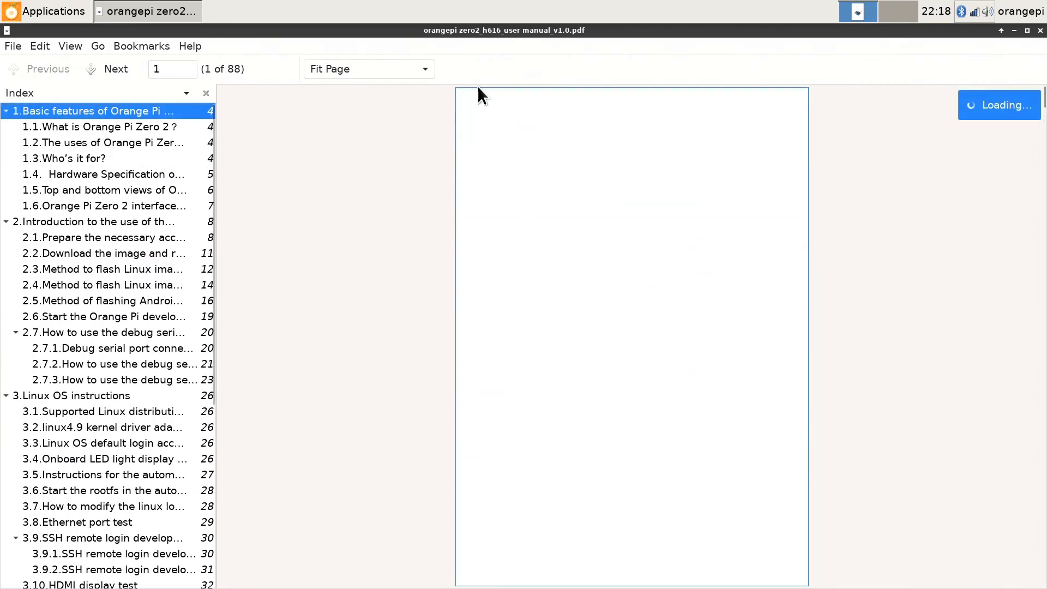
left_click(12, 45)
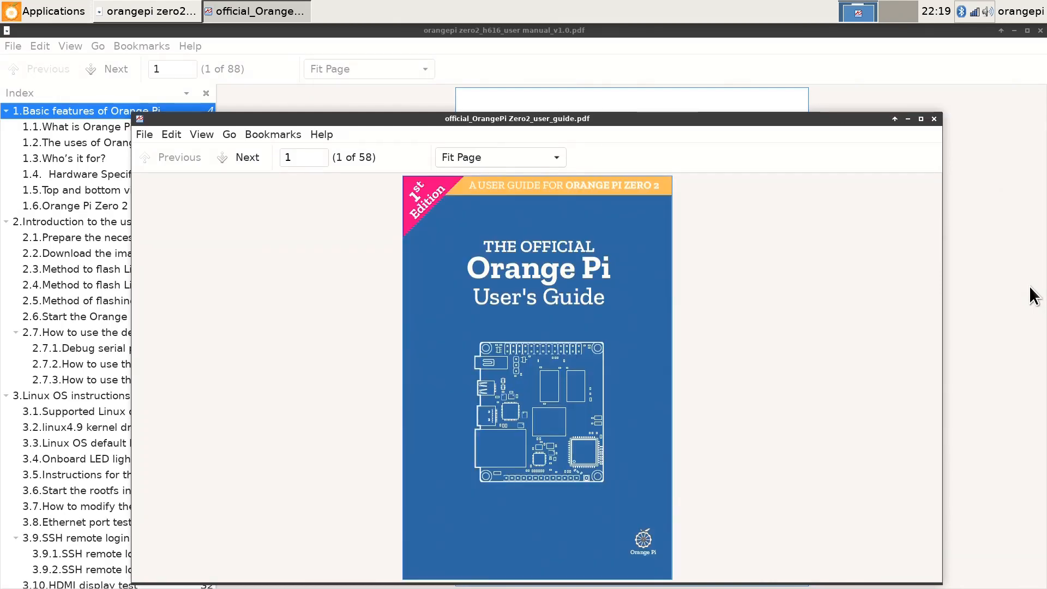
mouse_move(527, 300)
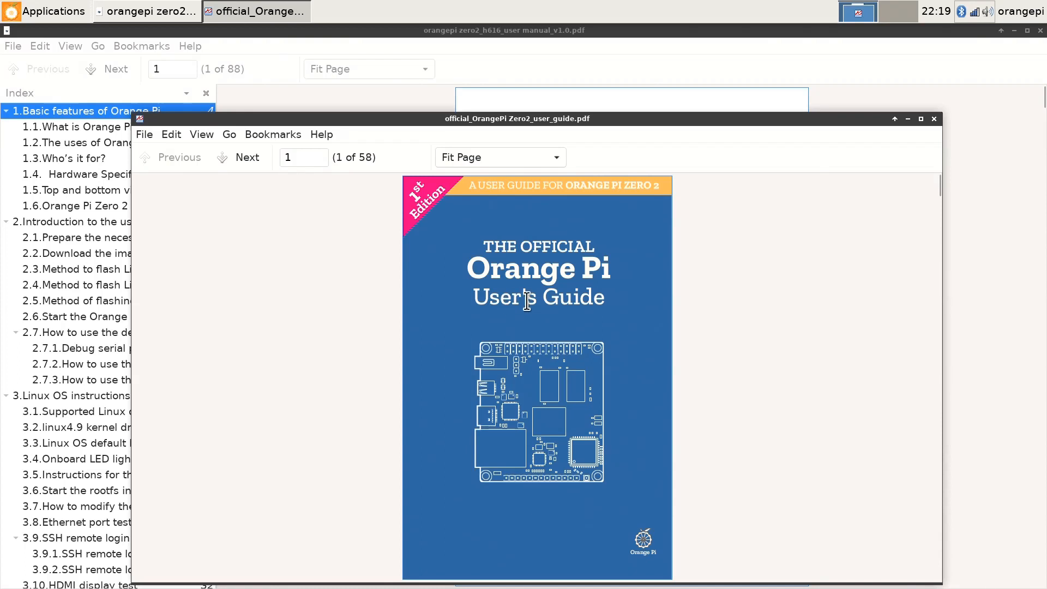
mouse_move(593, 225)
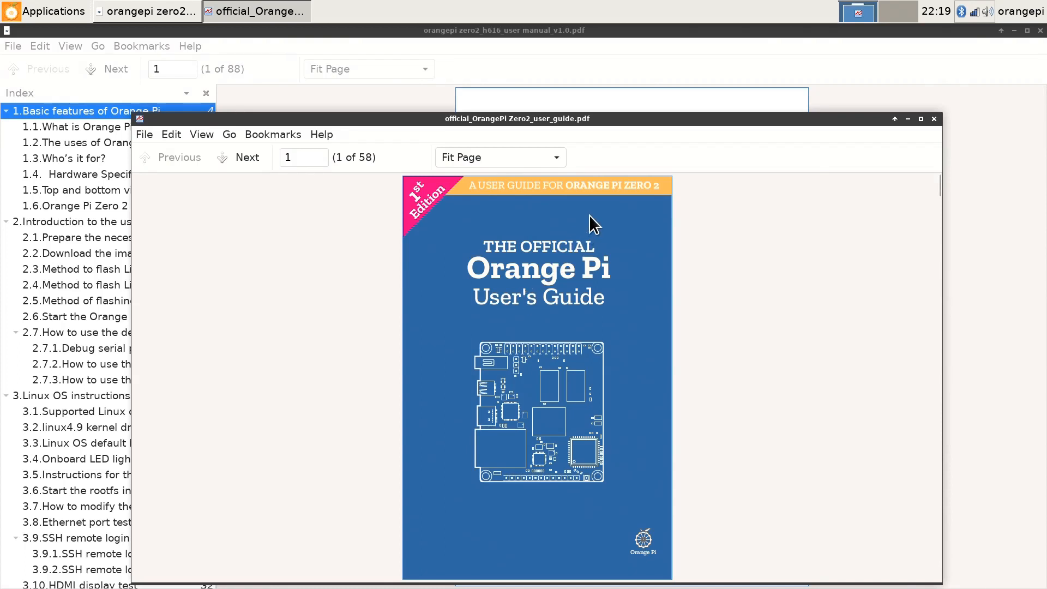
mouse_move(935, 128)
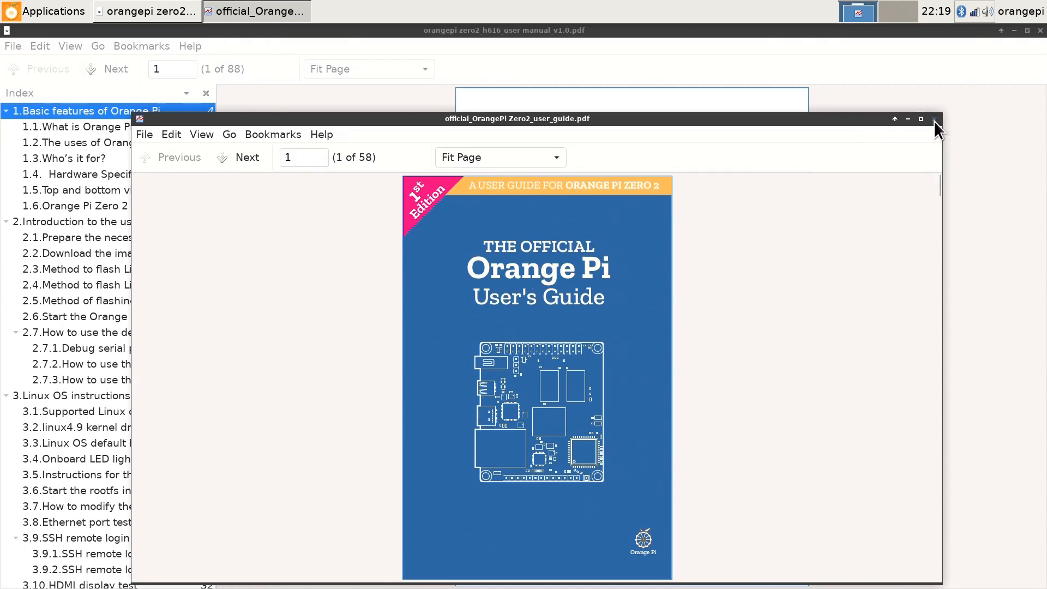
left_click(934, 119)
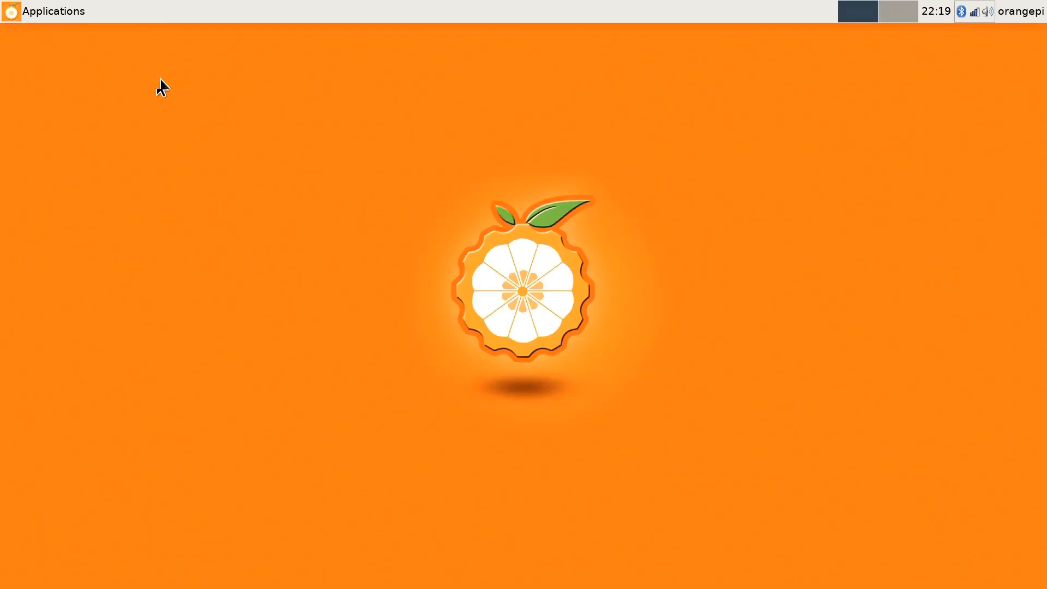
Launch Chromium Web Browser from Applications > Internet
left_click(44, 12)
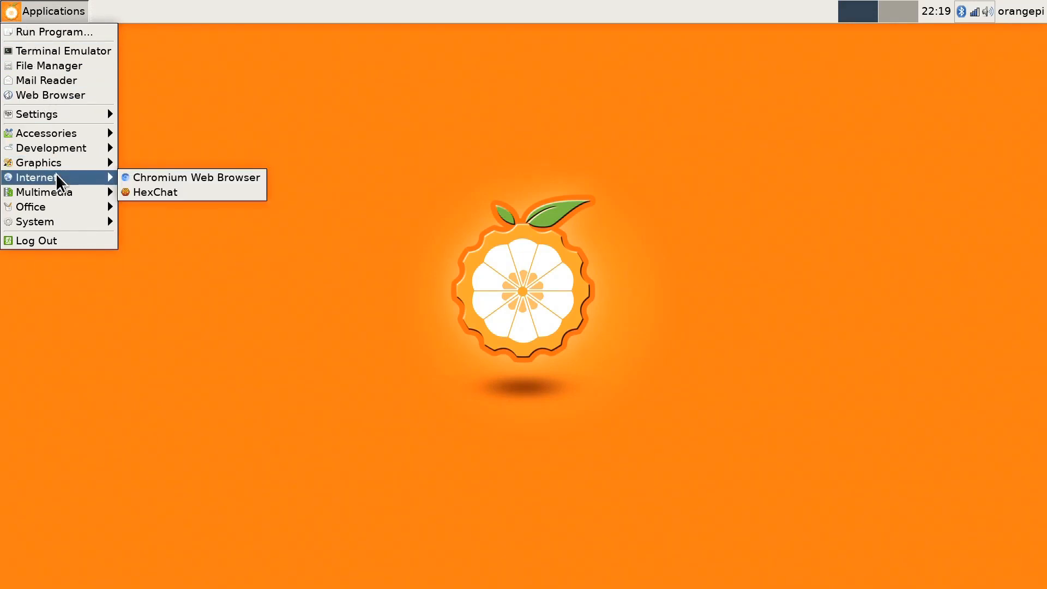
left_click(388, 283)
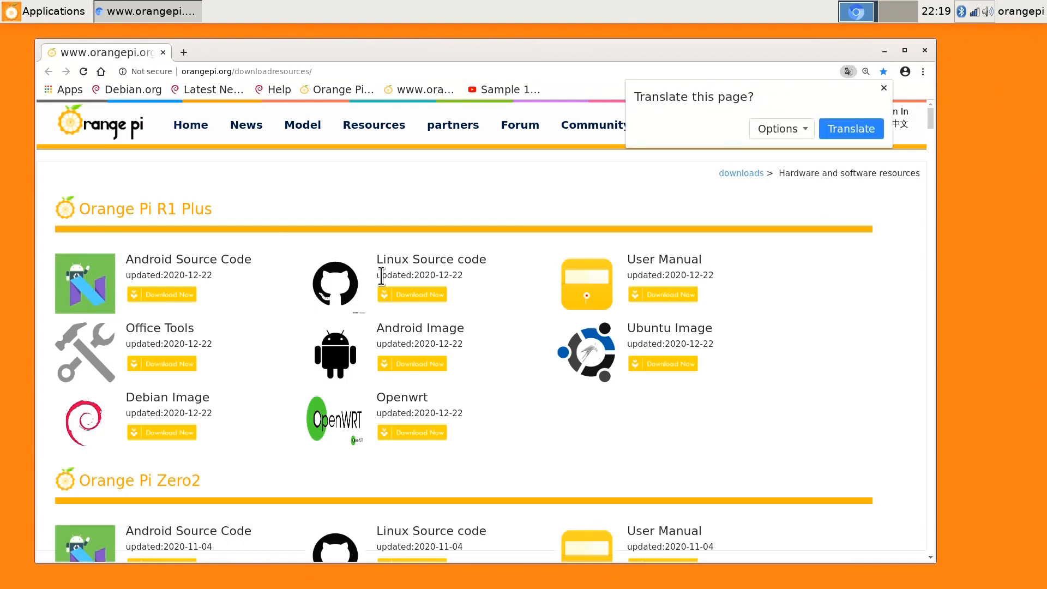
mouse_move(541, 361)
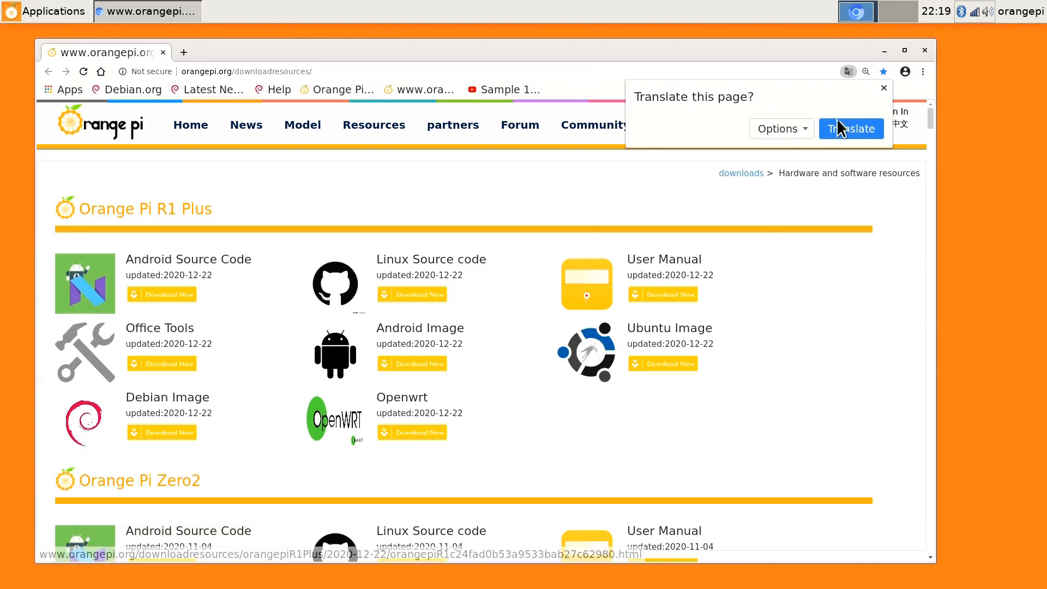
Answer the 'Translate this page?' popup on orangepi.org/downloadresources/ with Translate
left_click(883, 88)
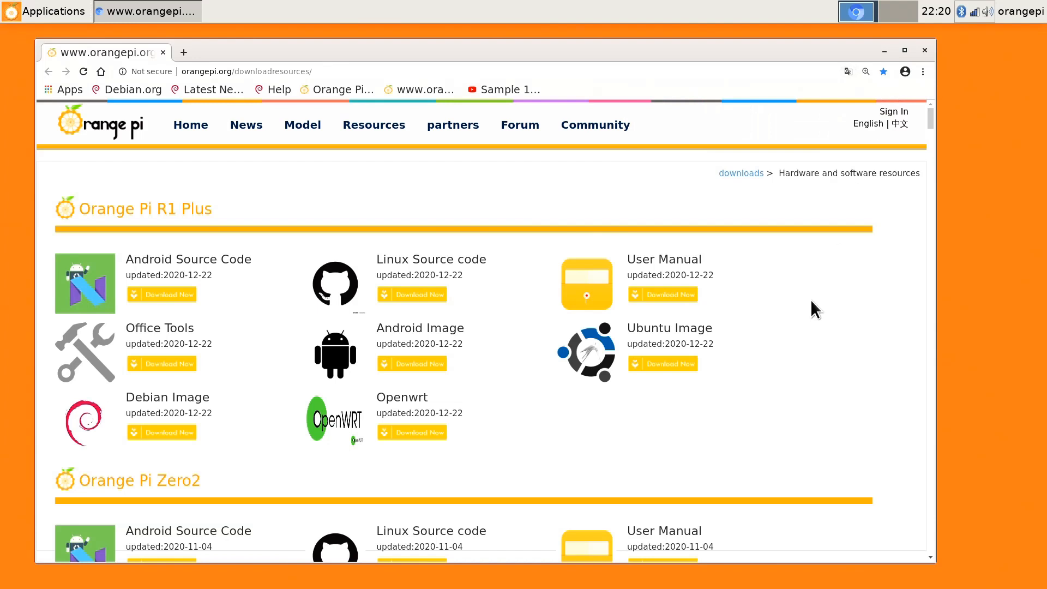
mouse_move(753, 390)
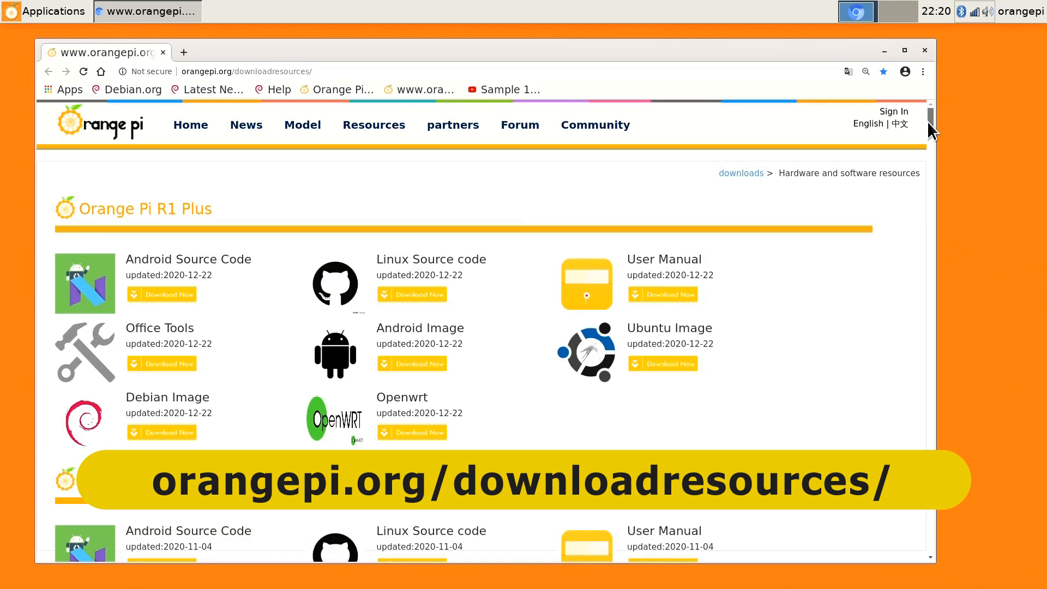
Scroll past the R1 Plus section down to the Orange Pi Zero2 listings
scroll("down", 3)
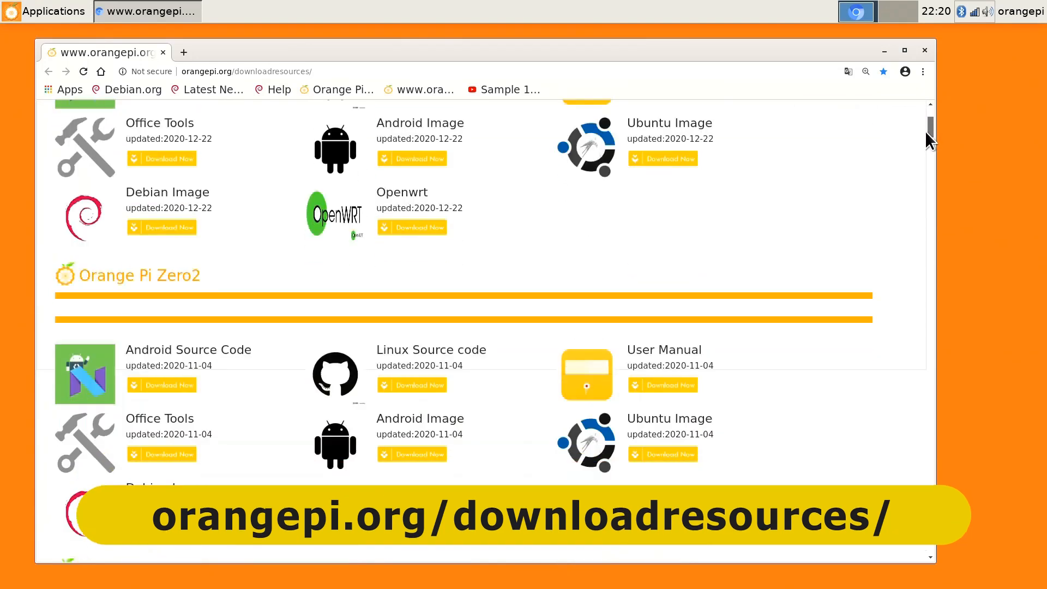
scroll("down", 3)
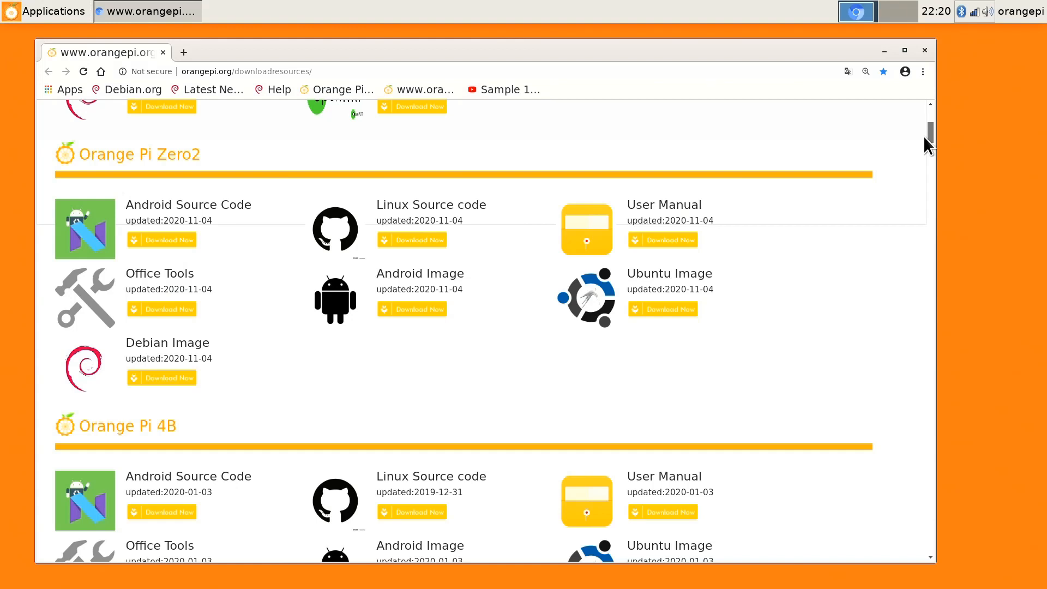
mouse_move(649, 374)
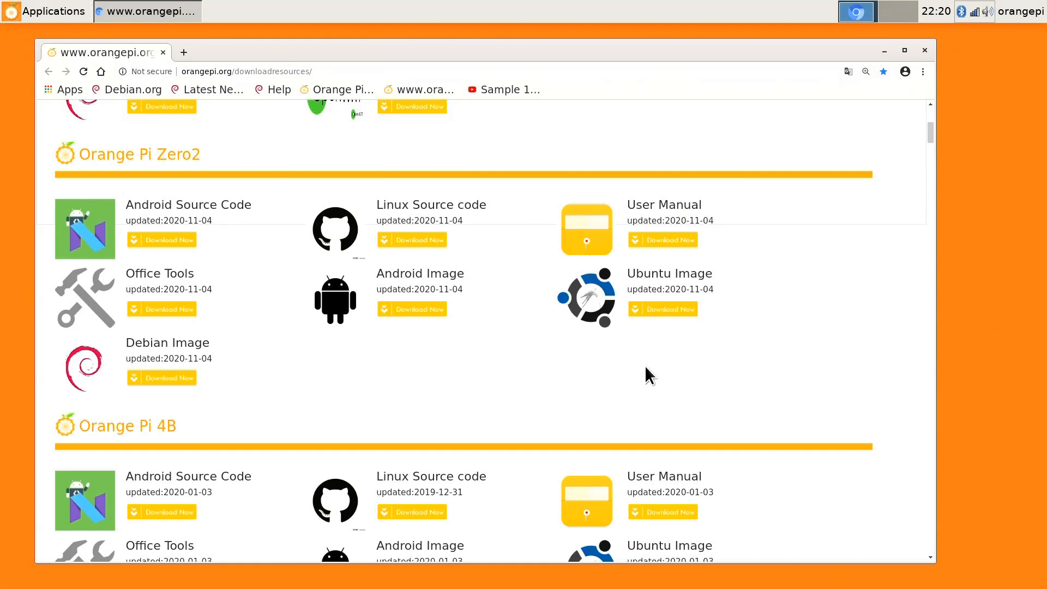
mouse_move(672, 229)
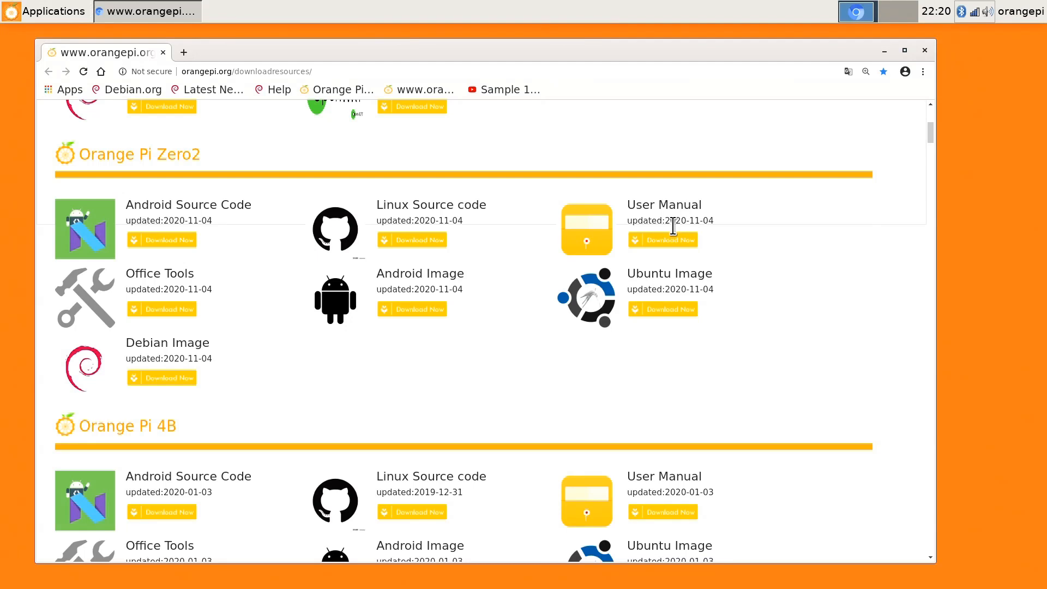
mouse_move(197, 384)
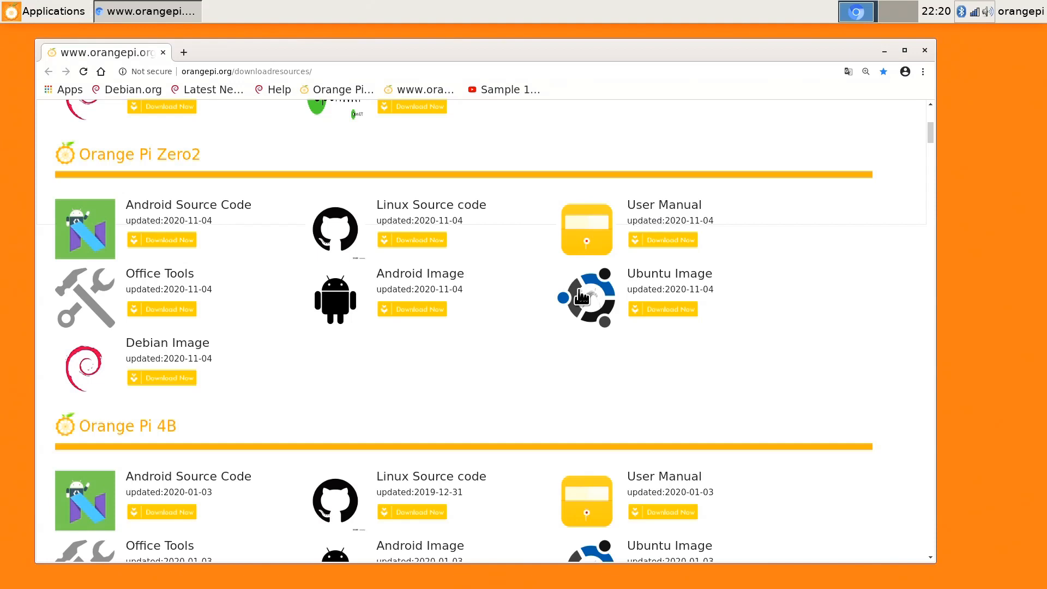
mouse_move(586, 298)
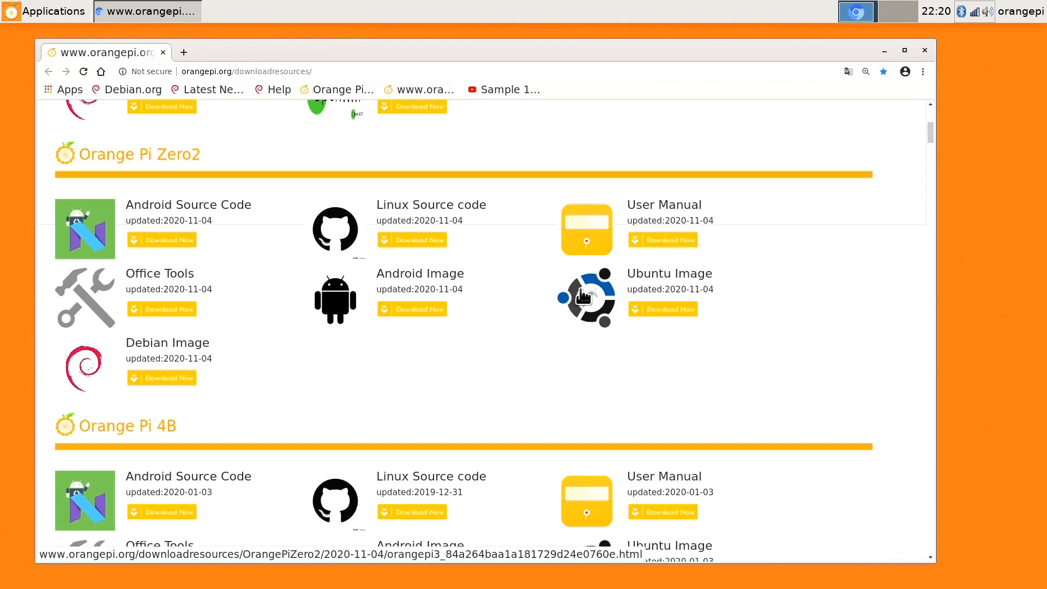
mouse_move(296, 390)
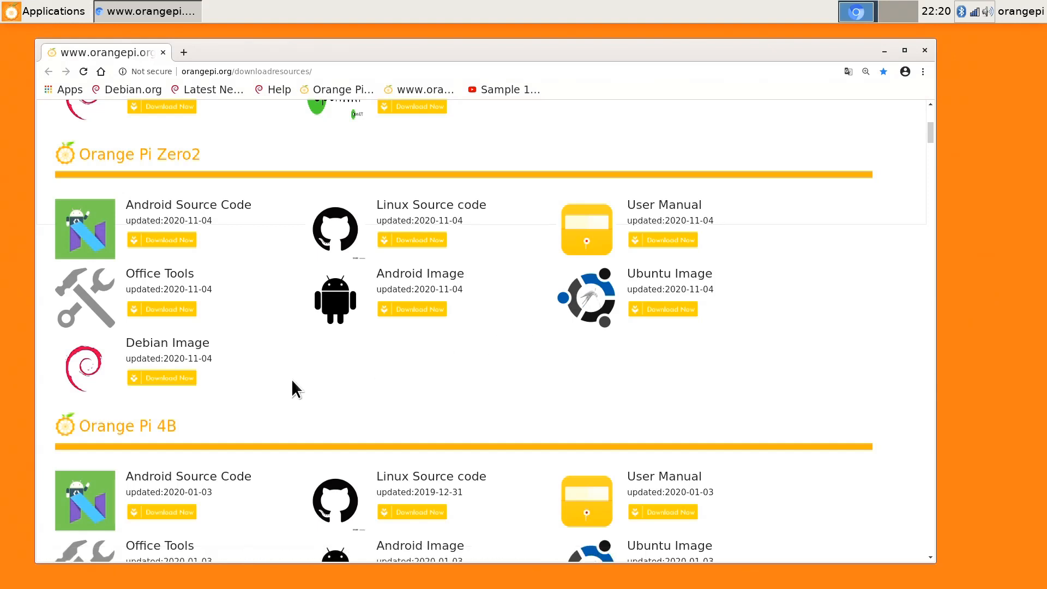
mouse_move(321, 374)
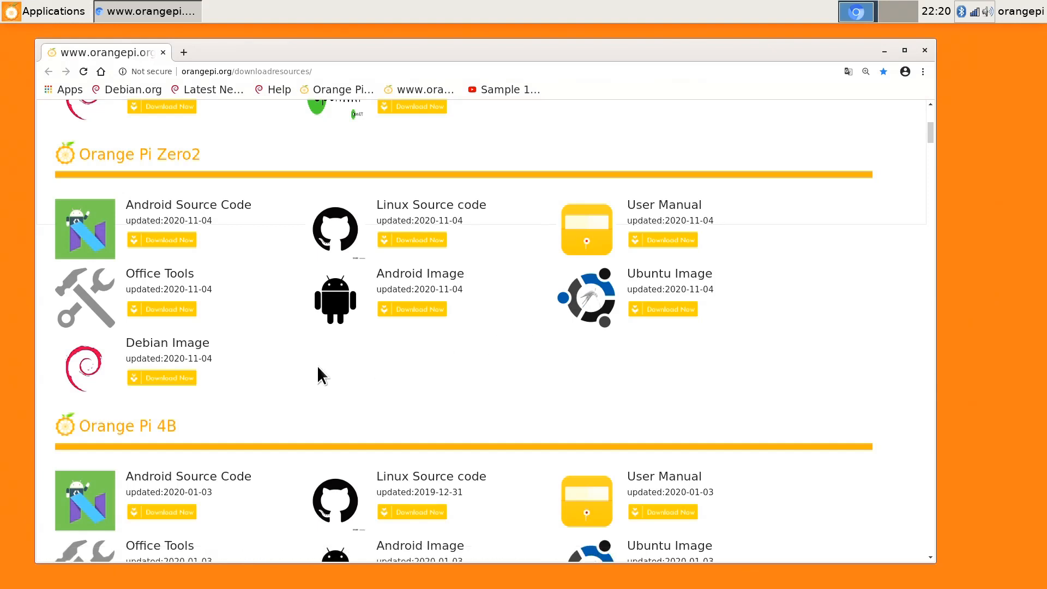
mouse_move(434, 347)
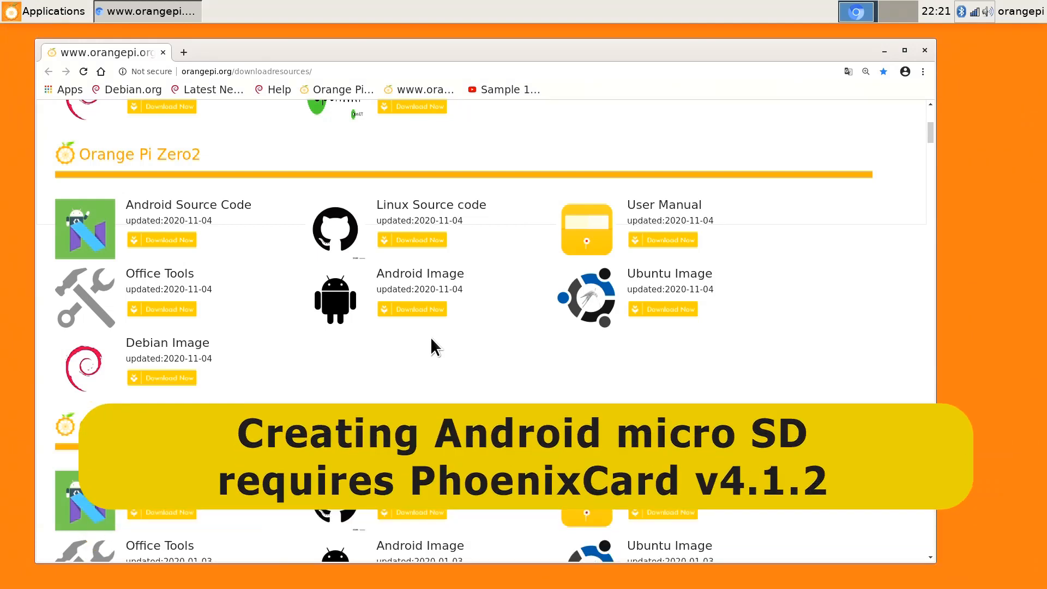
mouse_move(845, 212)
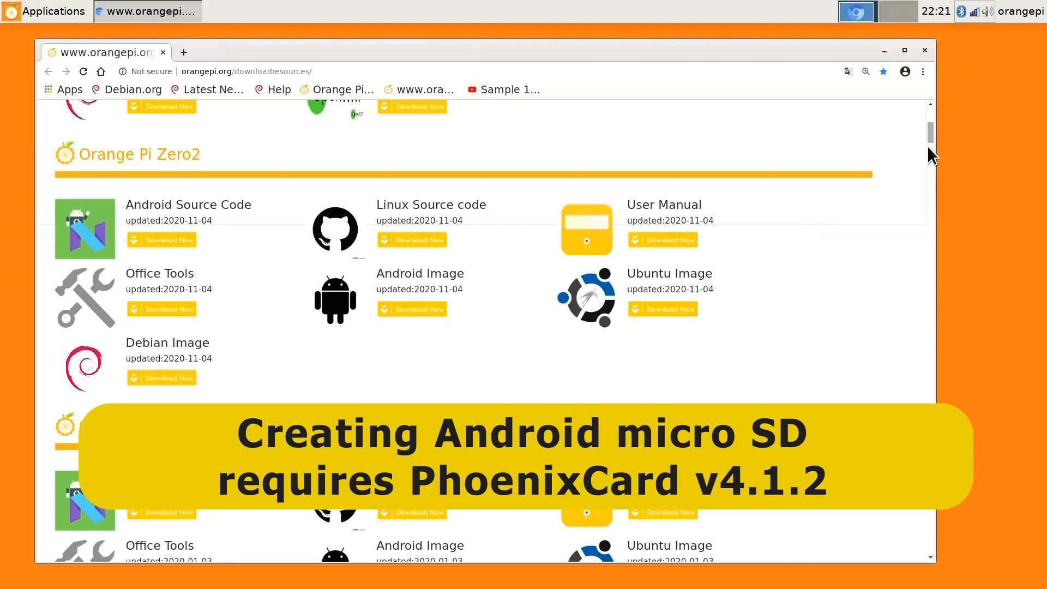
Scroll to General Tools and close the Baidu 404 tab from the PhoenixCard link
scroll("down", 3)
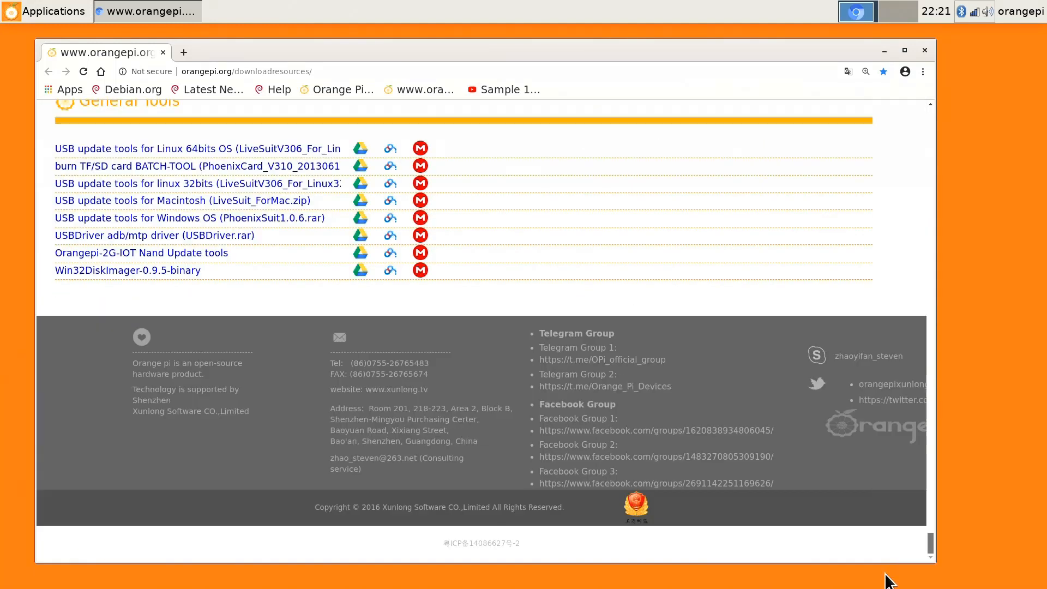
mouse_move(336, 269)
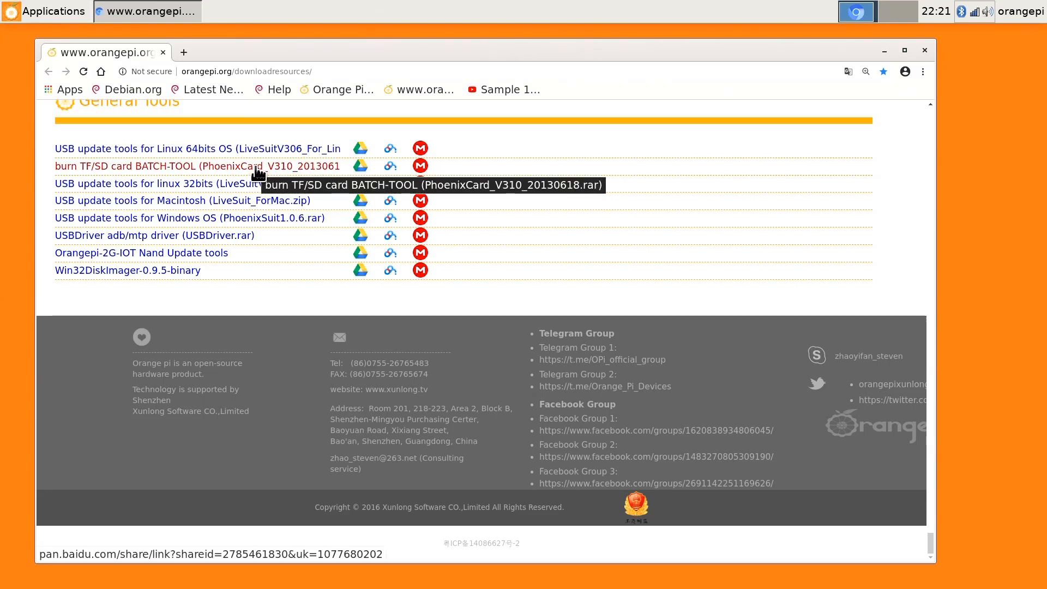
mouse_move(259, 172)
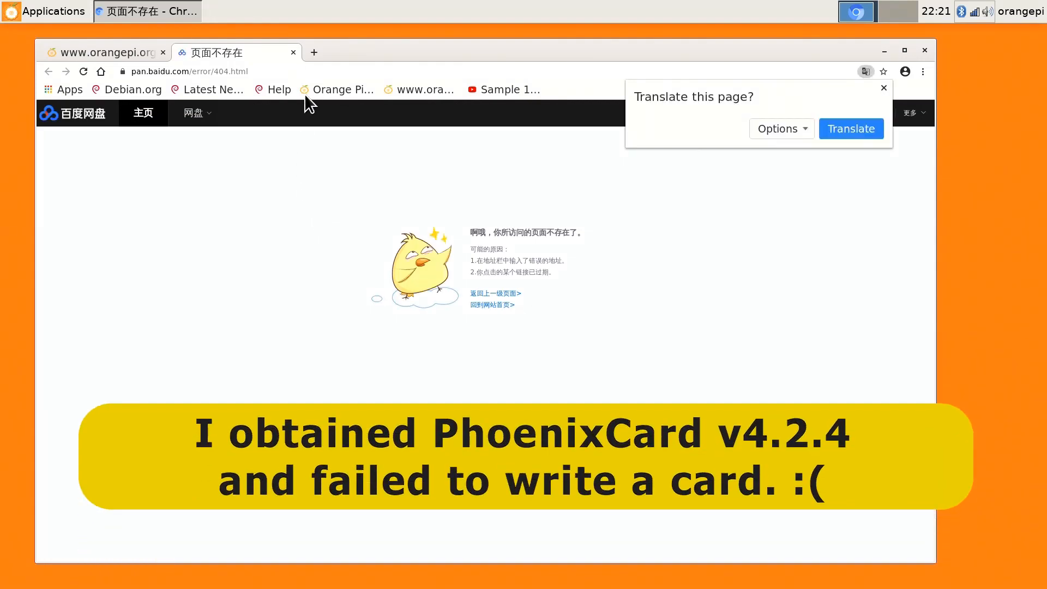
left_click(293, 52)
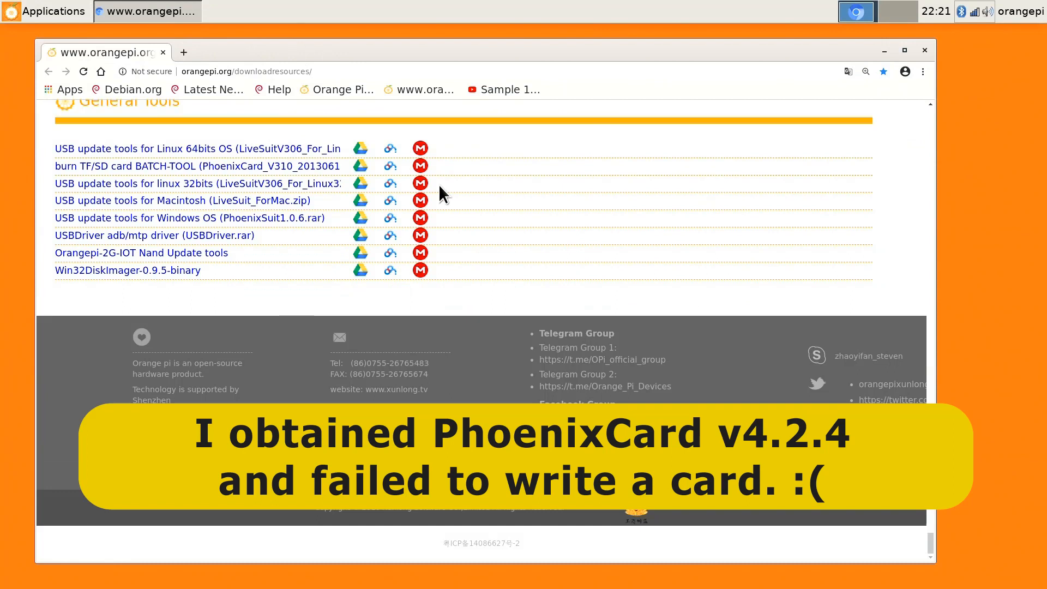
mouse_move(925, 539)
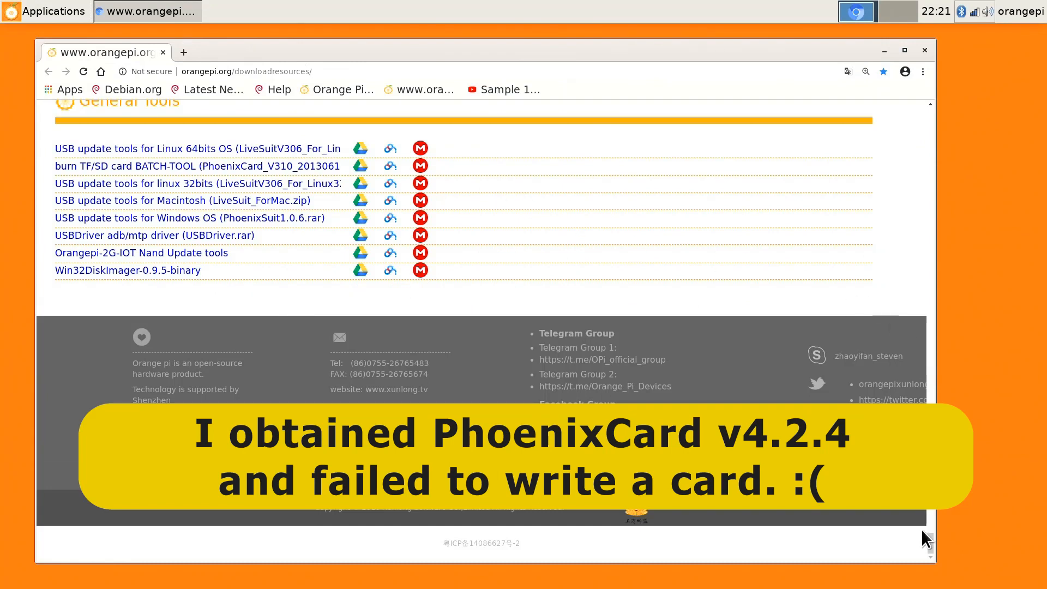
Scroll back up from General Tools to the Orange Pi Zero2 section
scroll("up", 3)
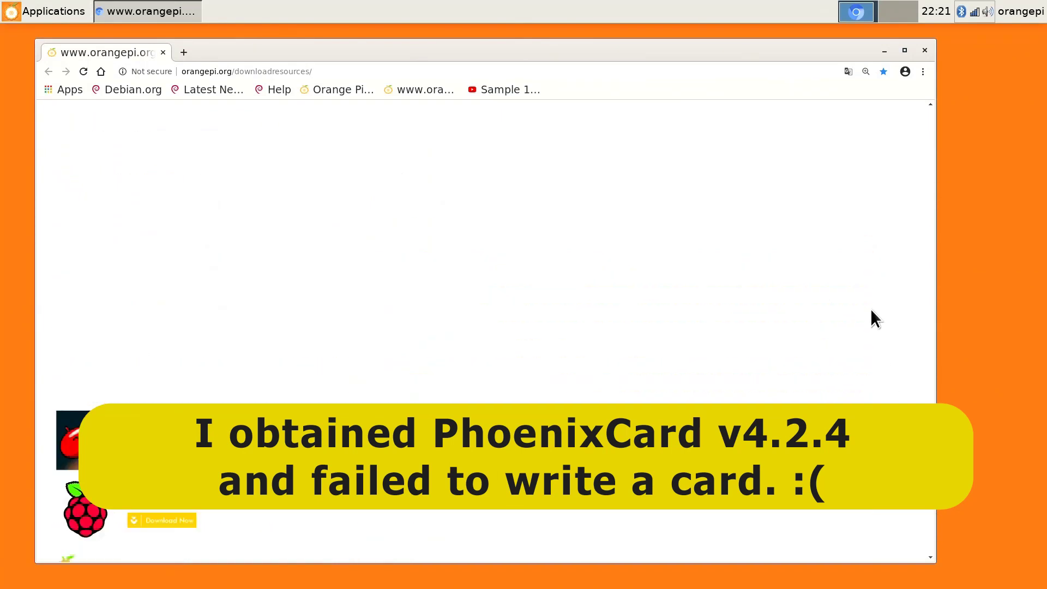
scroll("down", 3)
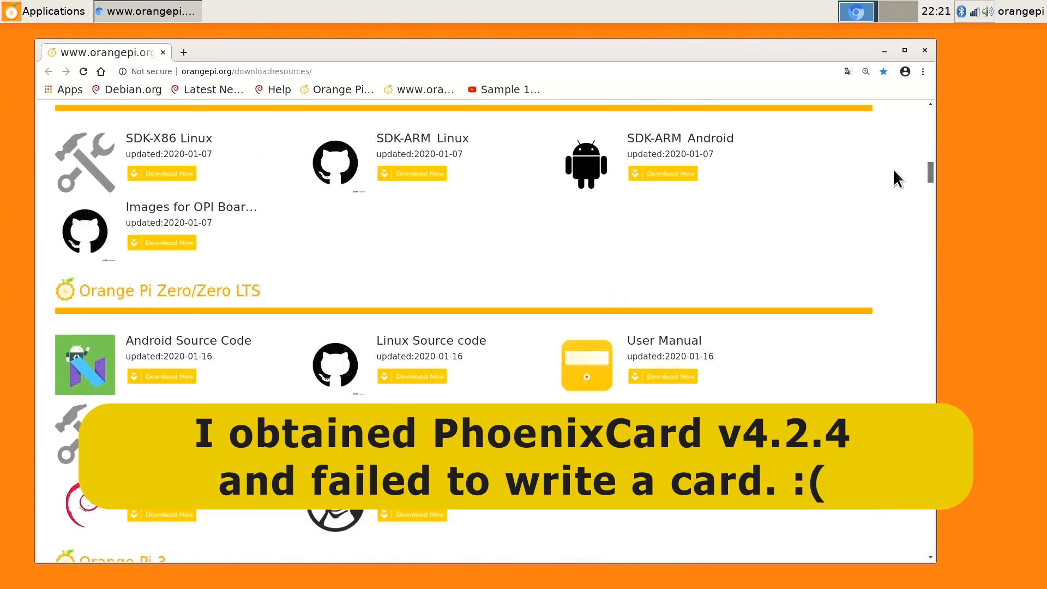
scroll("up", 3)
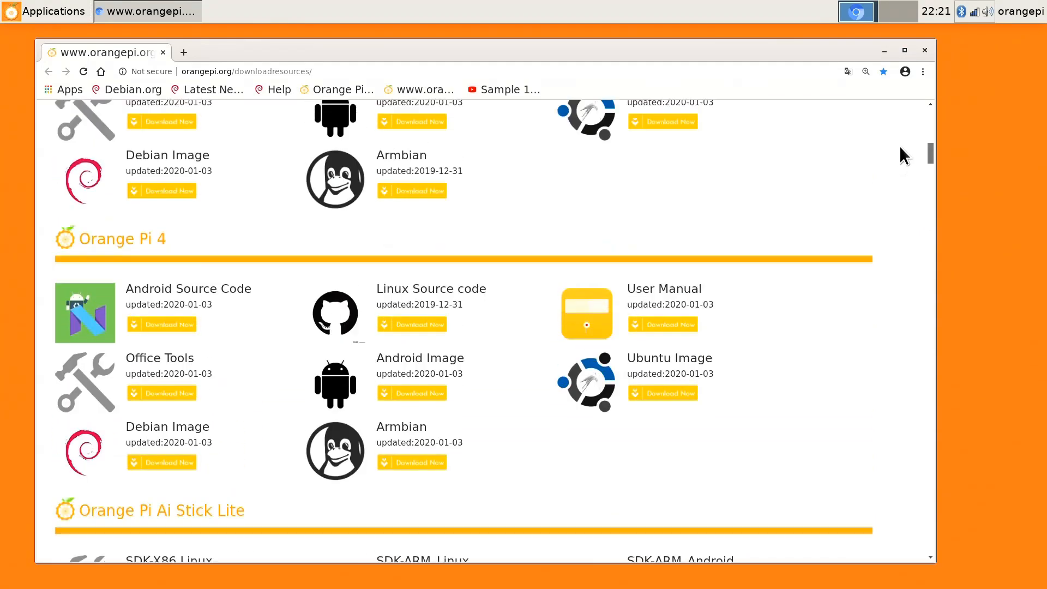
scroll("down", 3)
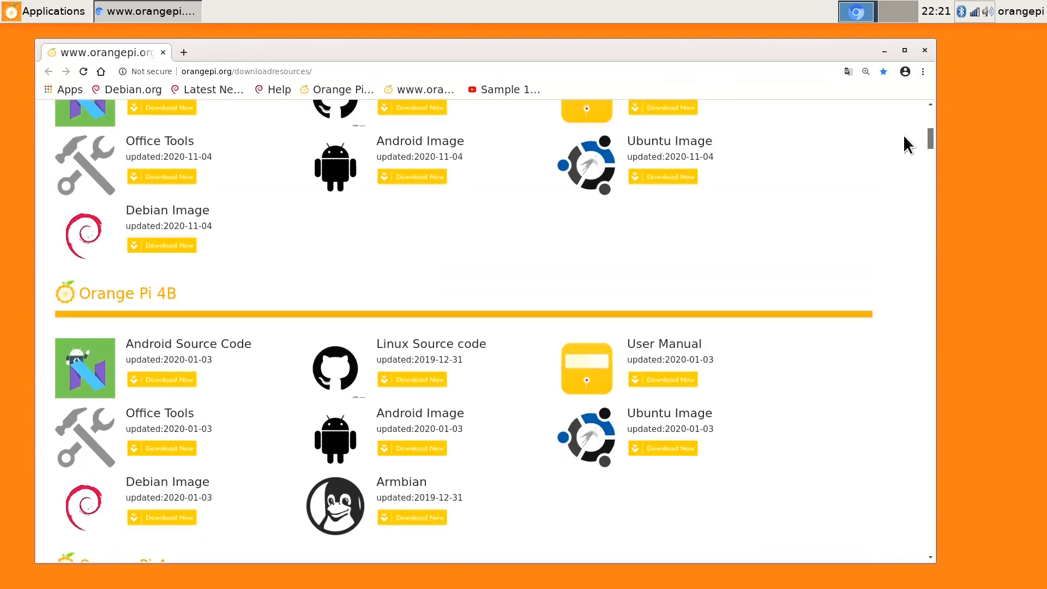
scroll("up", 3)
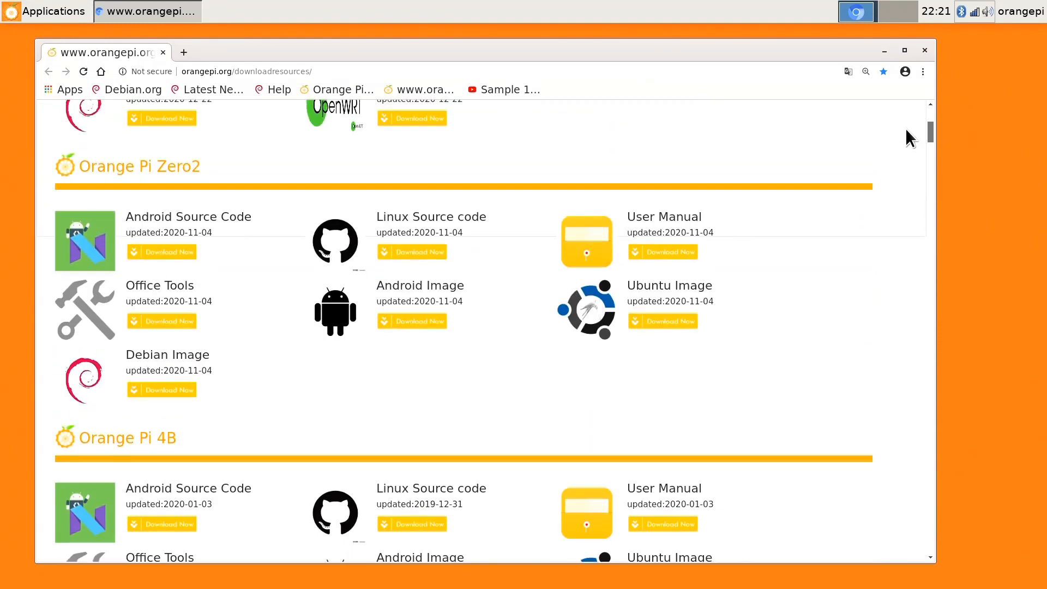
mouse_move(823, 357)
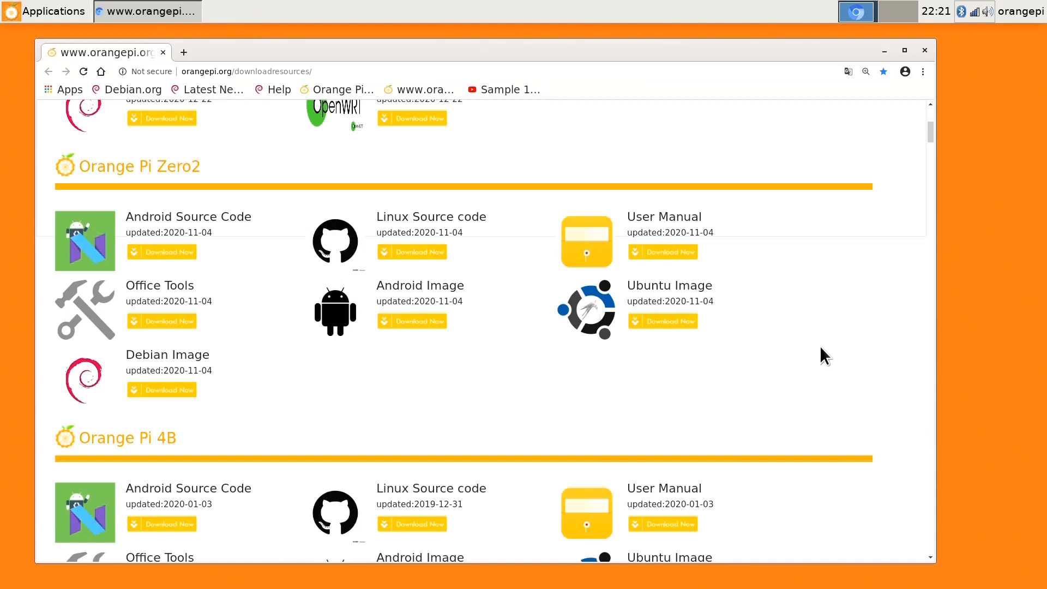
mouse_move(800, 371)
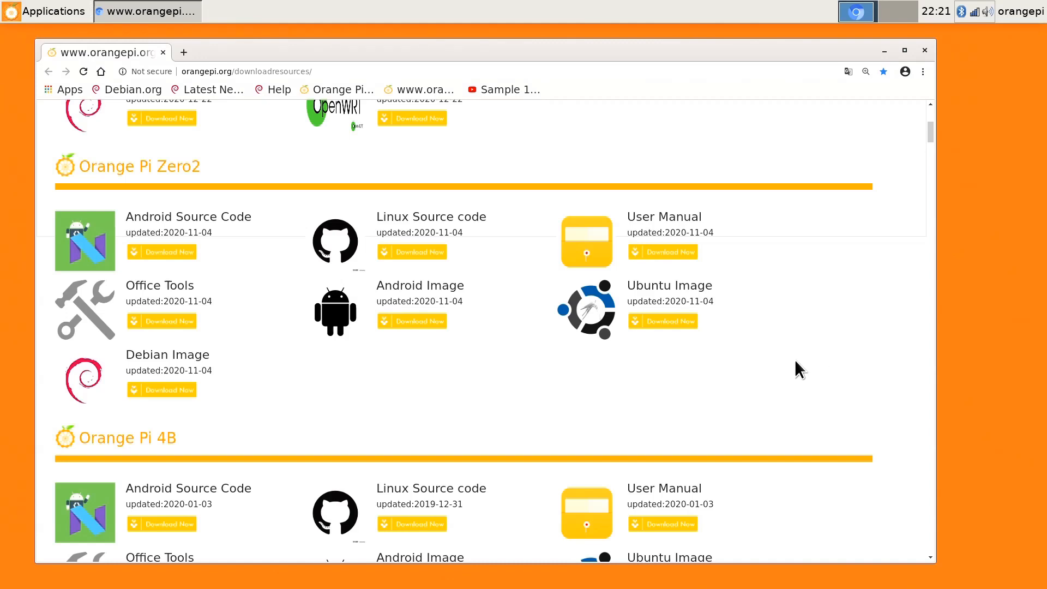
mouse_move(344, 374)
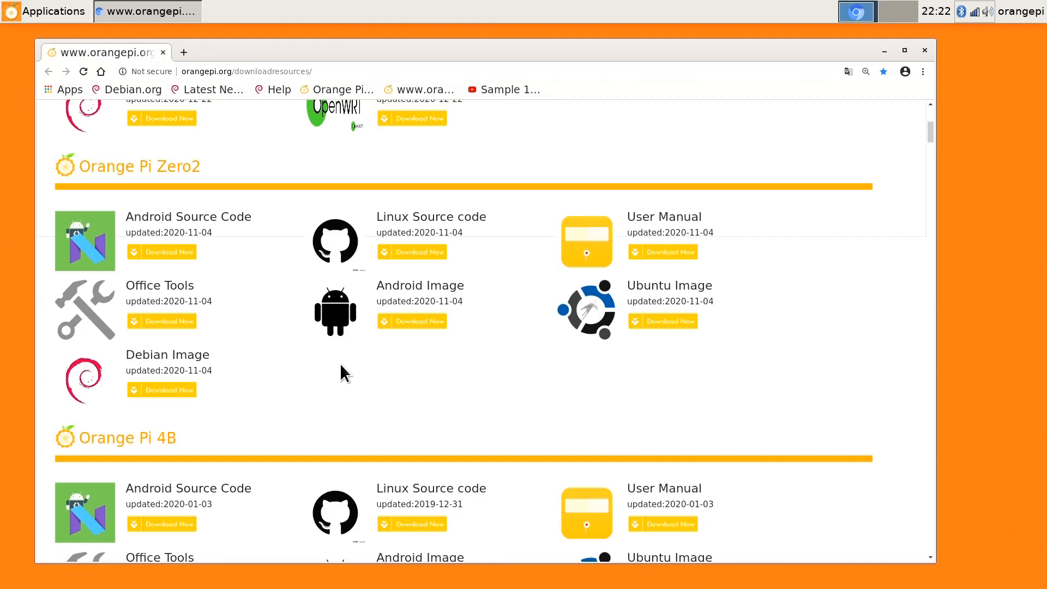
mouse_move(514, 224)
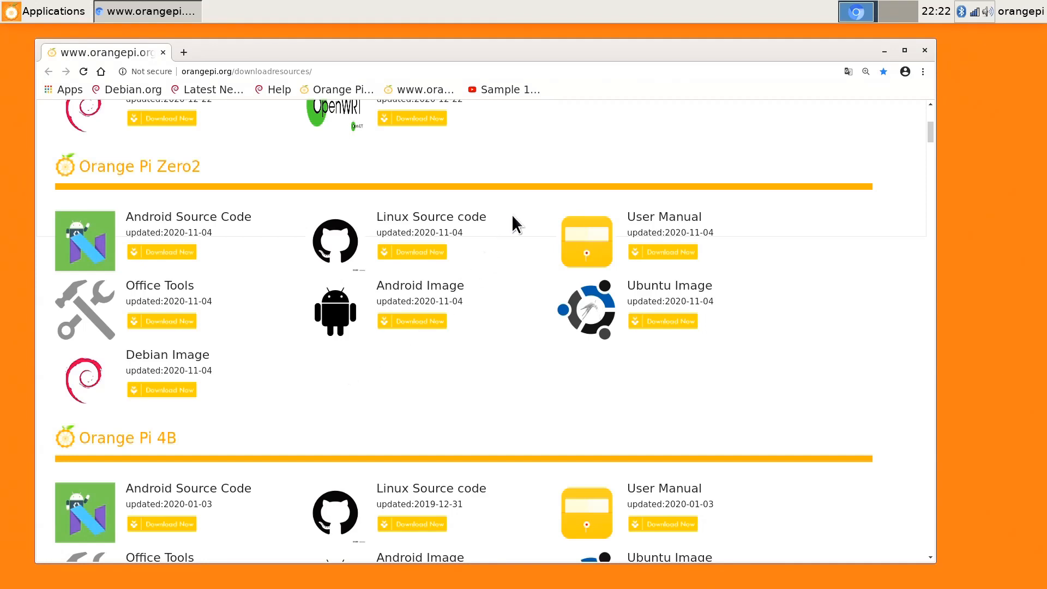
Play the Sample 1080p bookmark video maximized with Stats for nerds showing 1920x1080@30
left_click(504, 89)
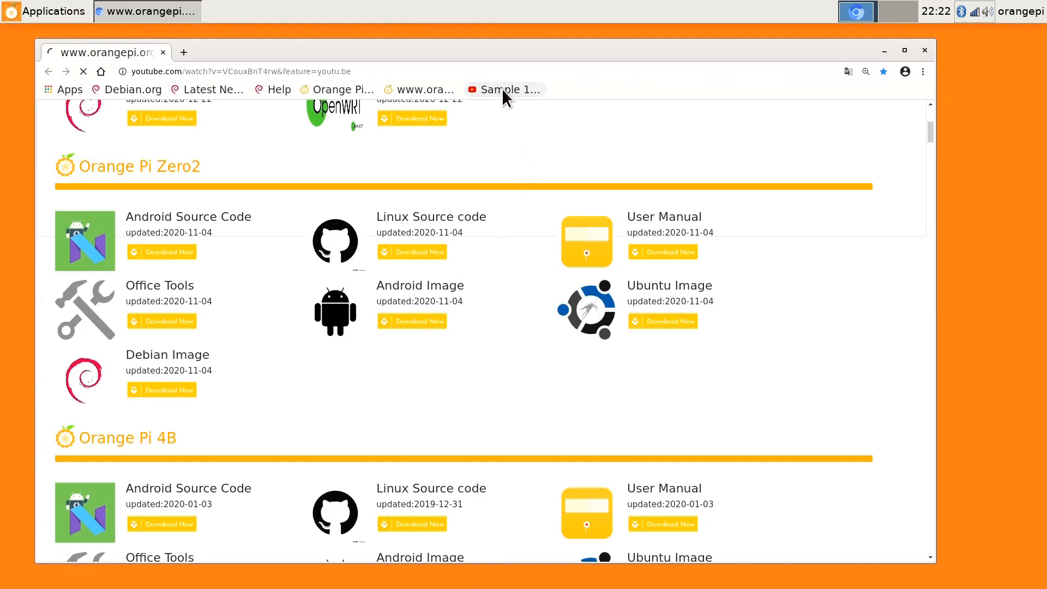
left_click(506, 89)
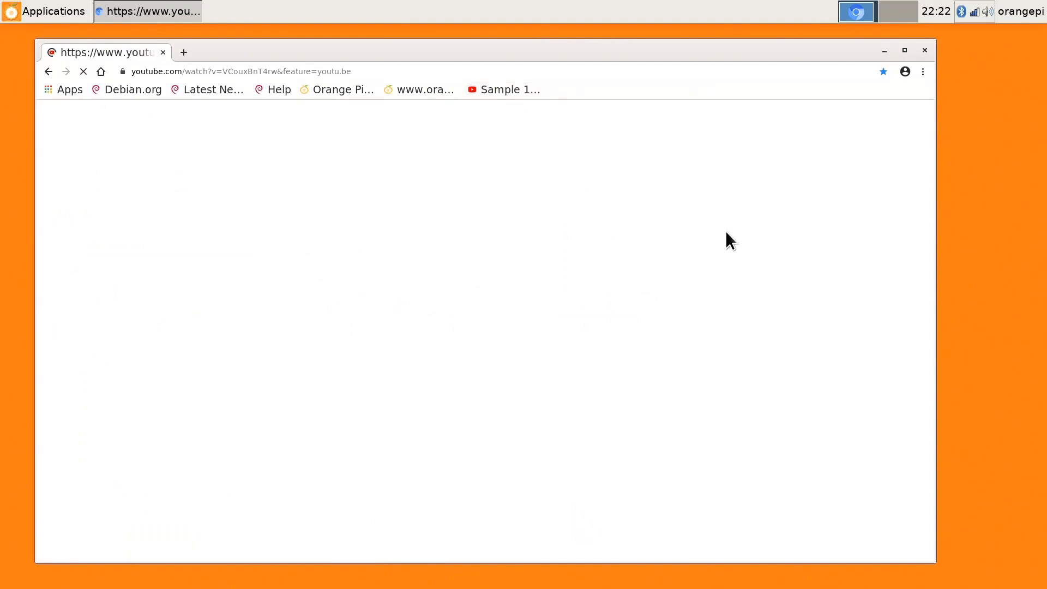
mouse_move(796, 283)
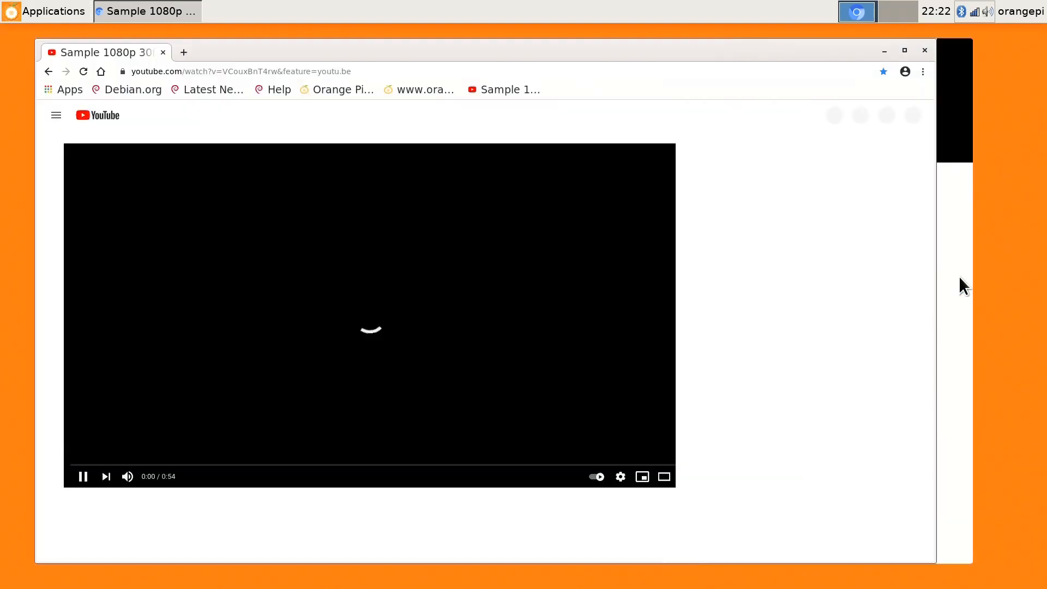
left_click(664, 476)
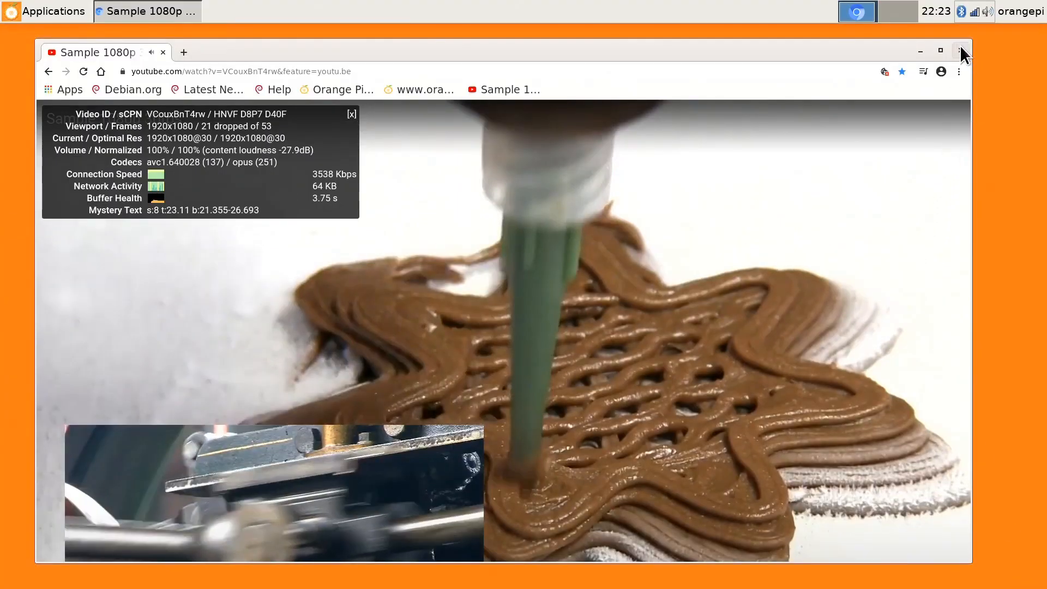
Close the Chromium window to return to the empty Orange Pi desktop
left_click(961, 51)
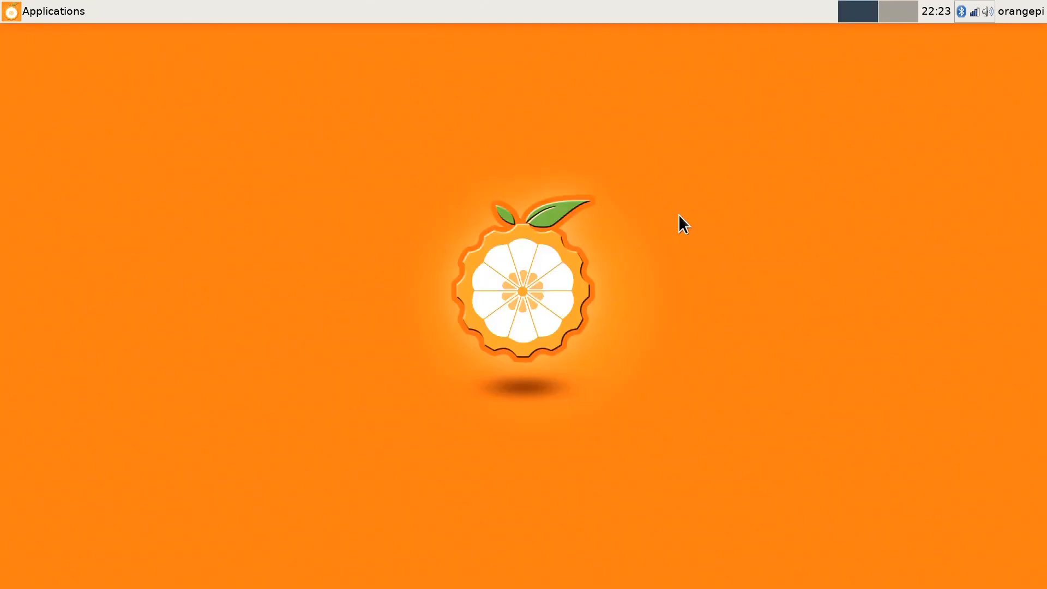
mouse_move(345, 390)
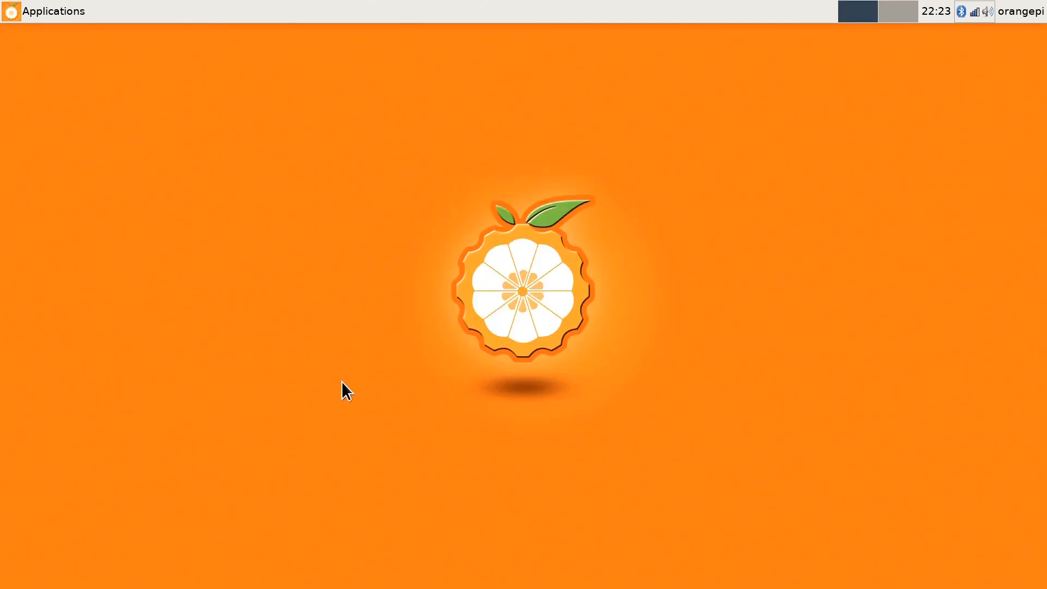